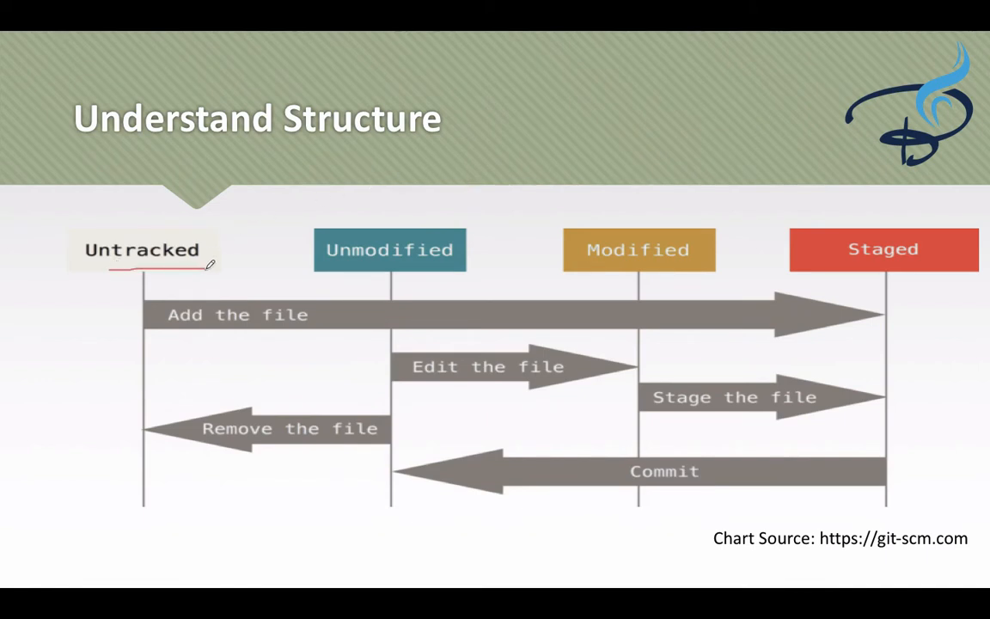
pyautogui.moveTo(739, 328)
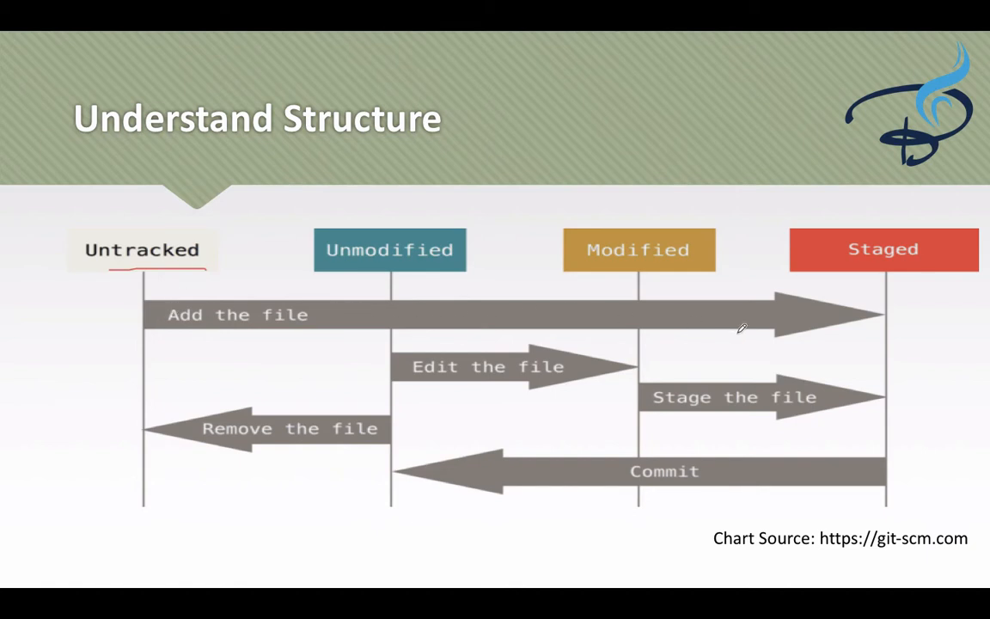
pyautogui.moveTo(365, 261)
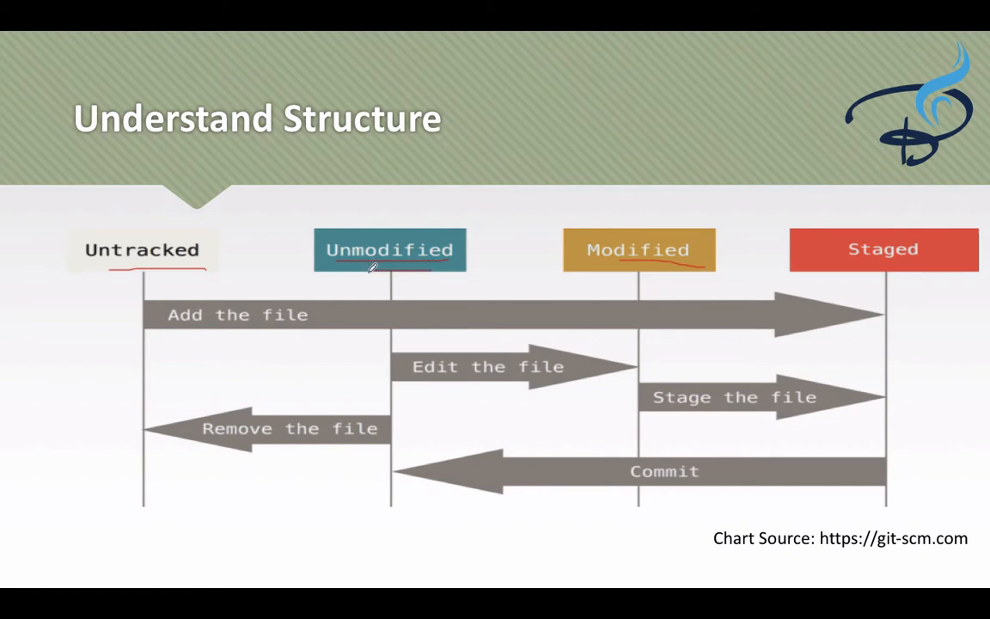
pyautogui.moveTo(909, 269)
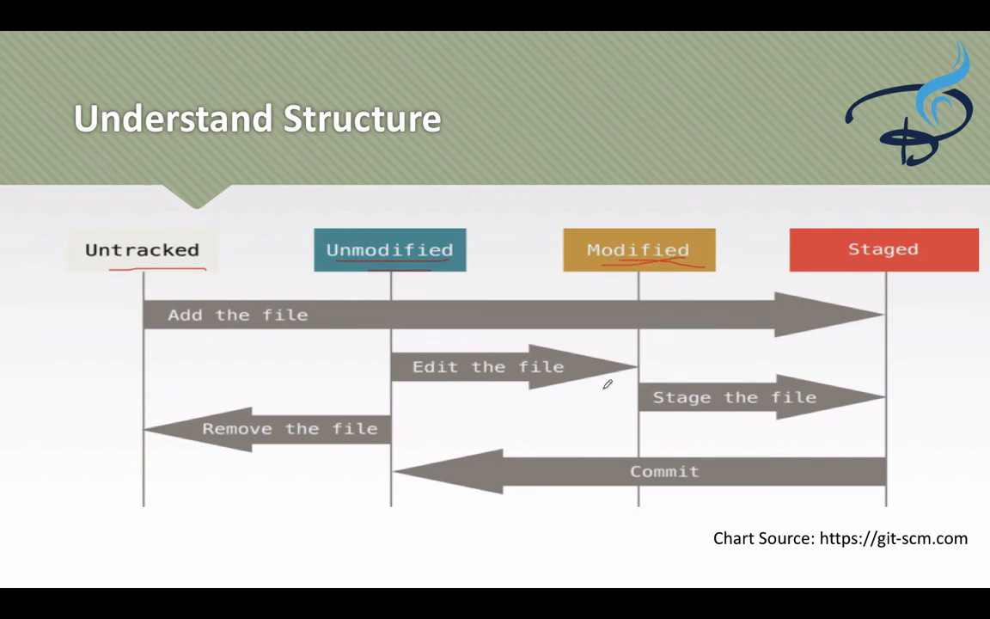
# Draw red underlines under the Edit, Stage and Commit arrows on the lifecycle chart
pyautogui.moveTo(438, 391); pyautogui.dragTo(571, 393)
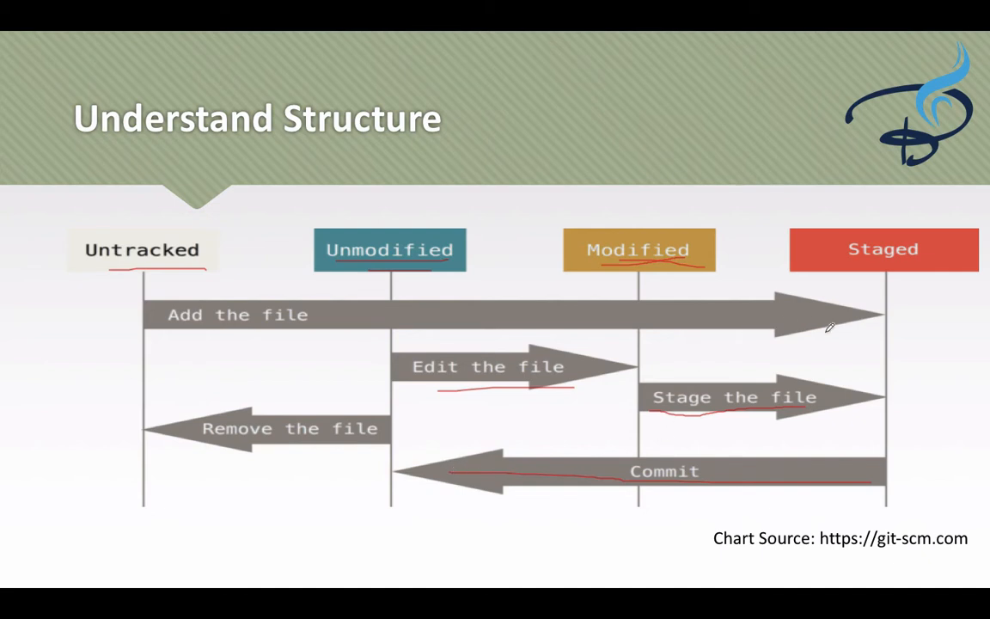
pyautogui.moveTo(447, 256)
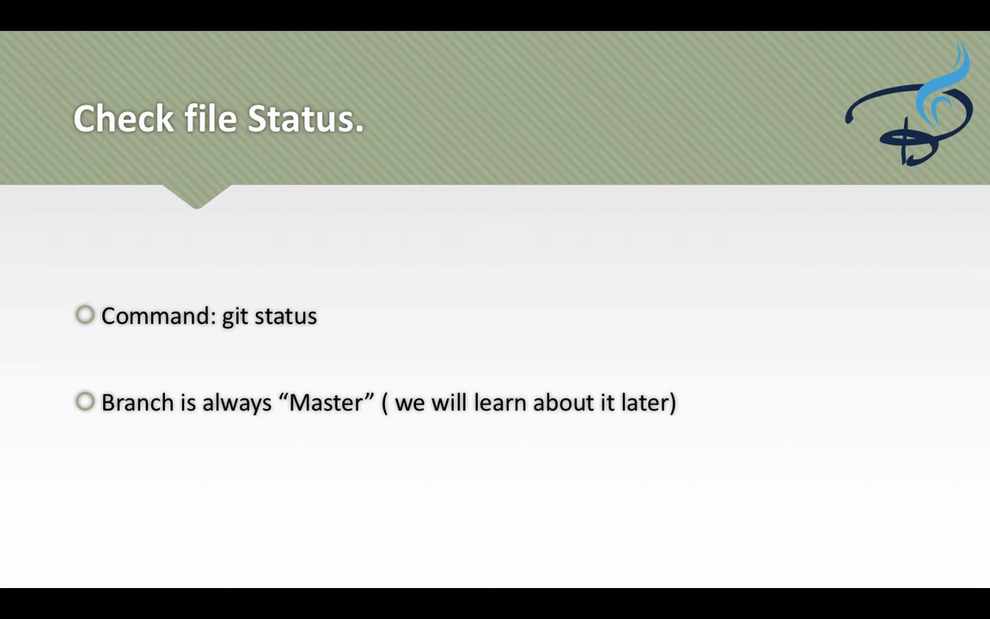
# Advance the slideshow to the 'Check file Status.' slide about git status
pyautogui.press('Right')
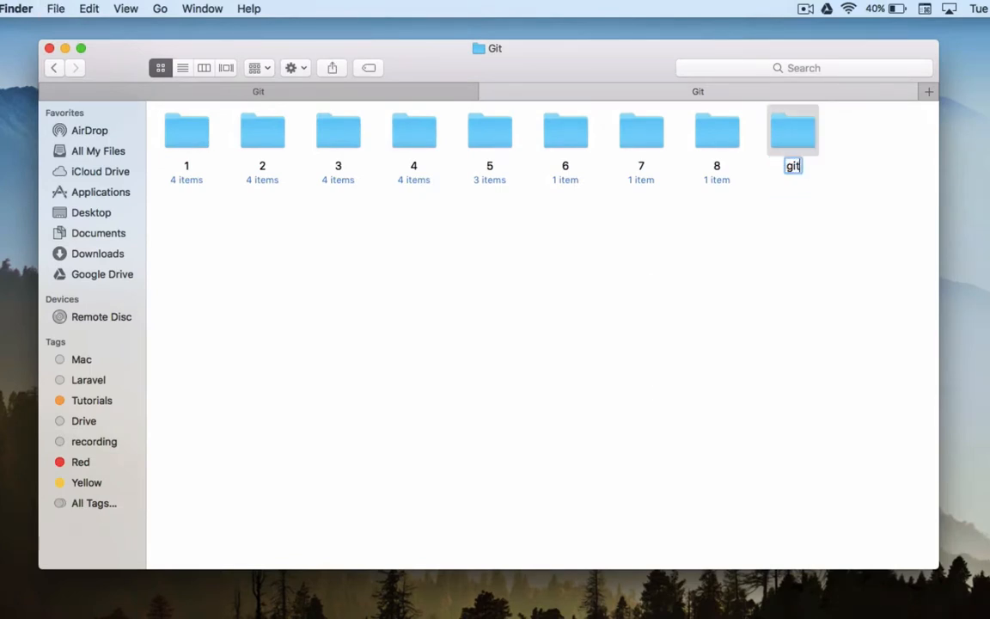
# Name the new folder git, open a Terminal there and run git init
pyautogui.press('enter')
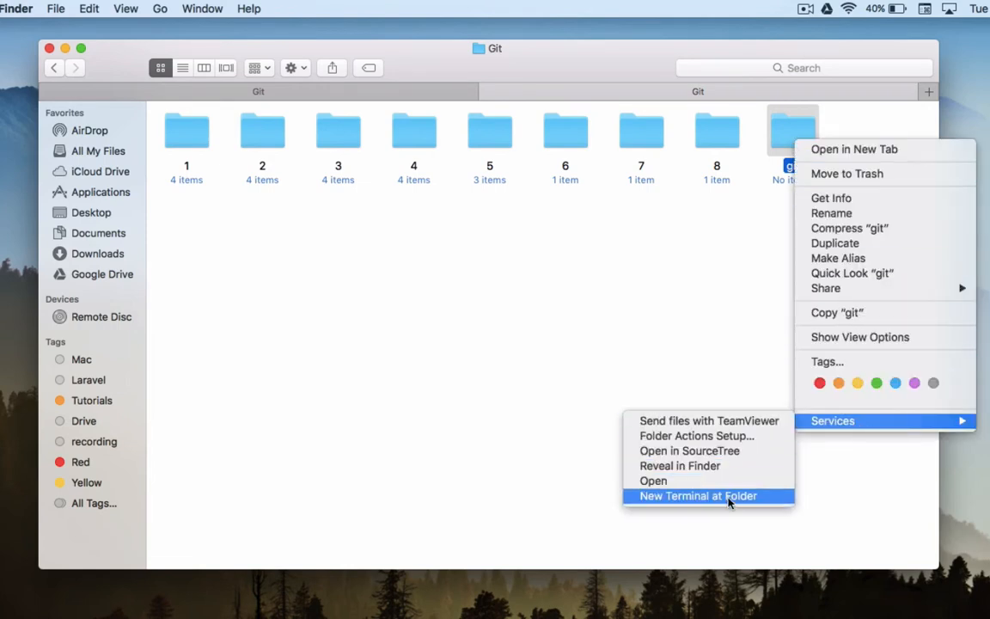
pyautogui.click(697, 496)
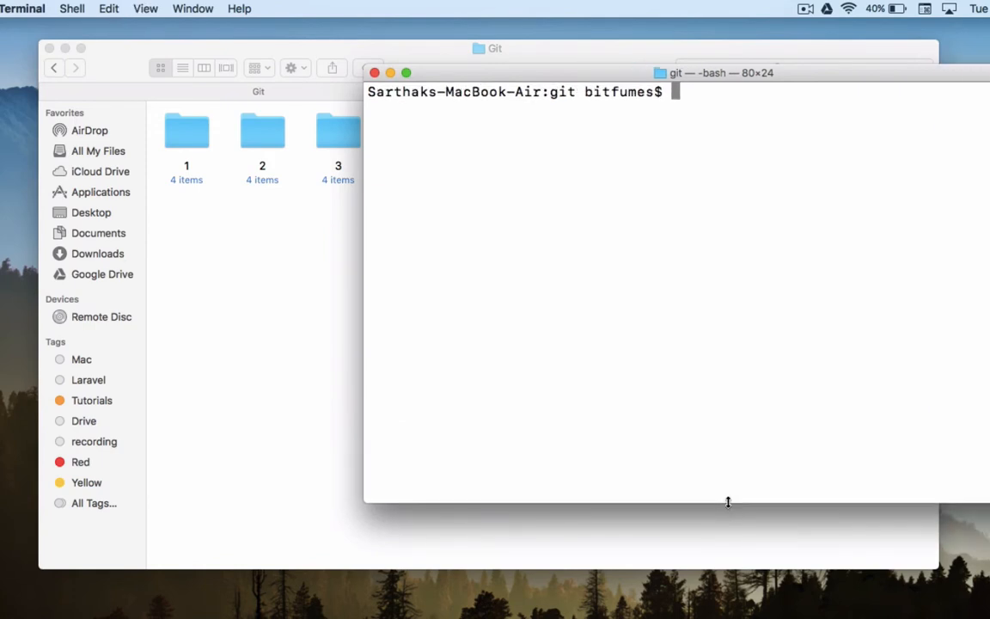
pyautogui.write('git init')
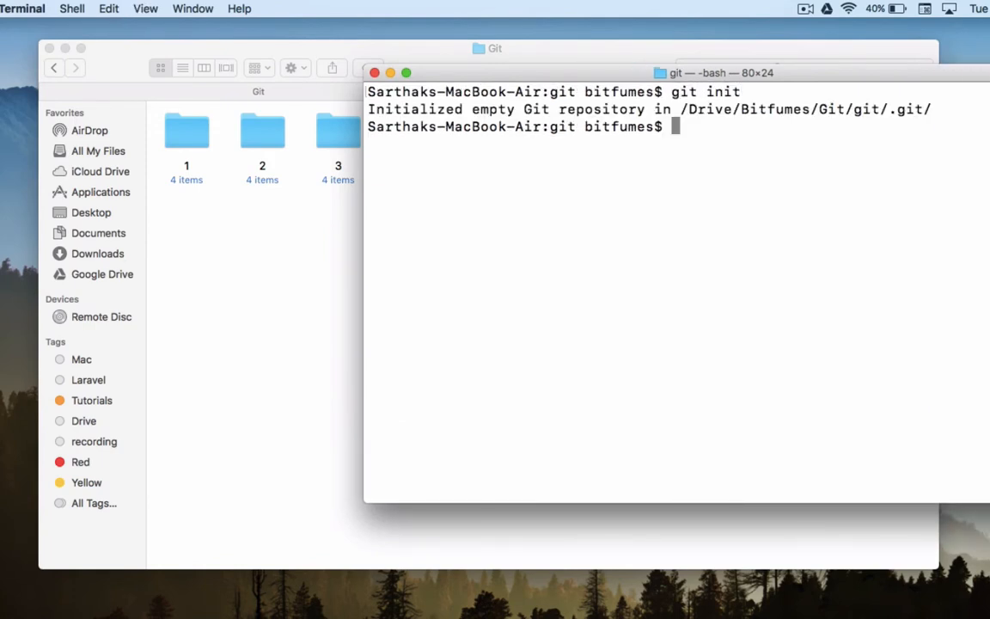
pyautogui.moveTo(743, 79)
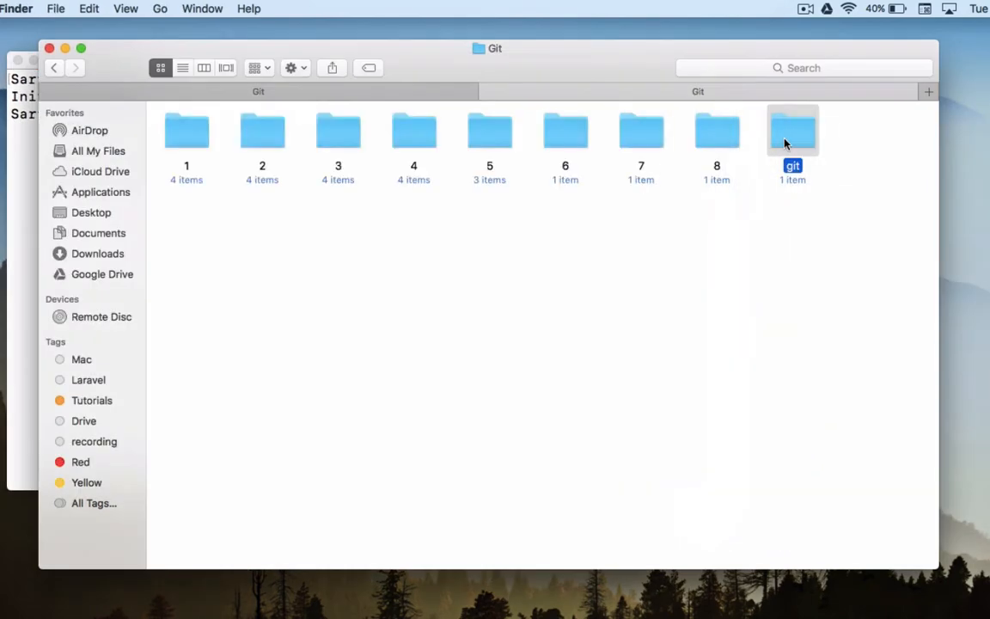
# Open the git folder and create an empty .gitignore file with touch
pyautogui.doubleClick(792, 130)
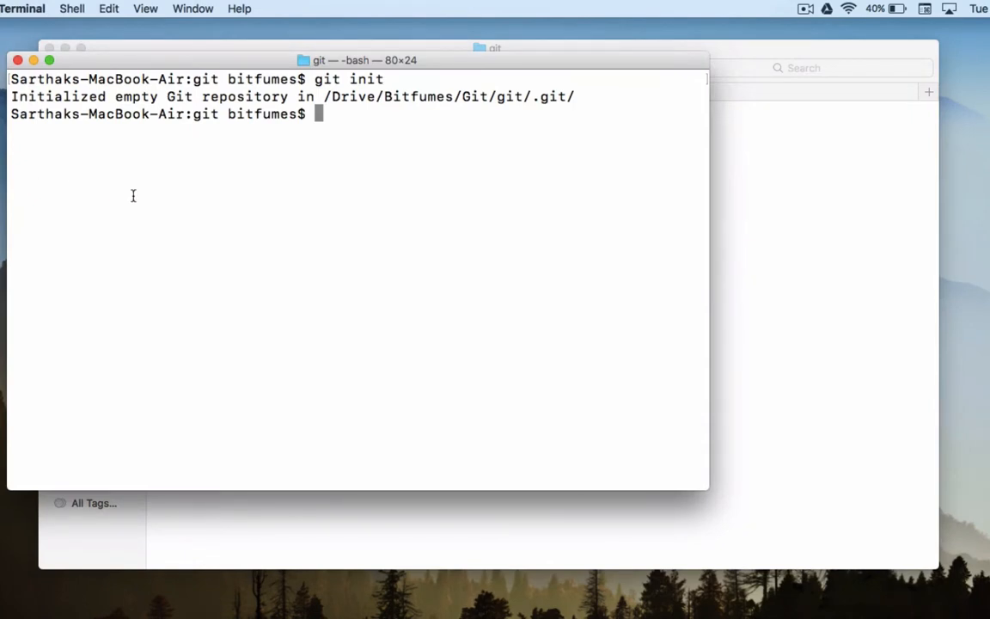
pyautogui.write('touch')
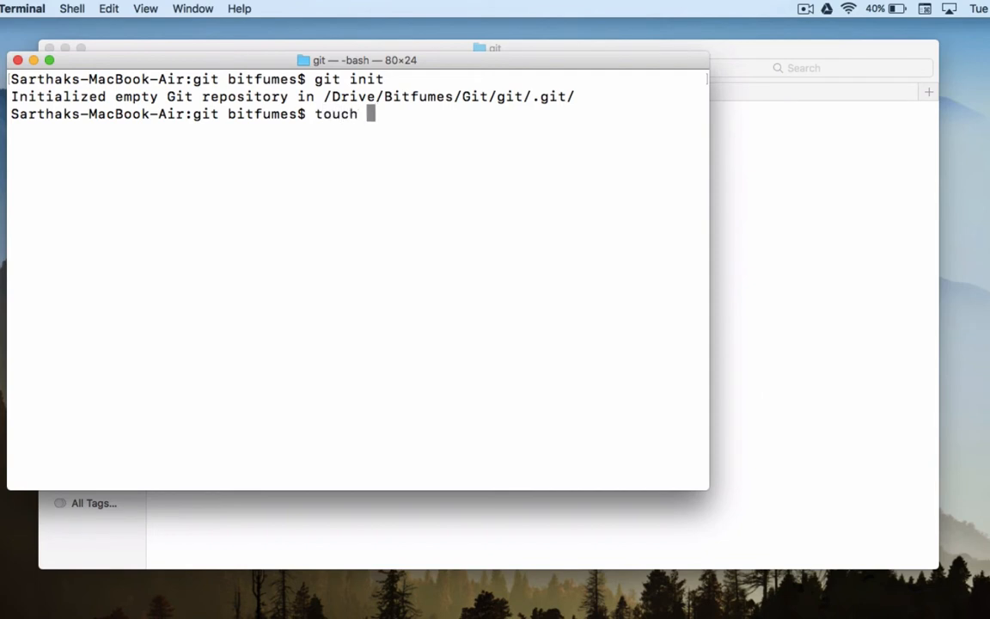
pyautogui.write('.')
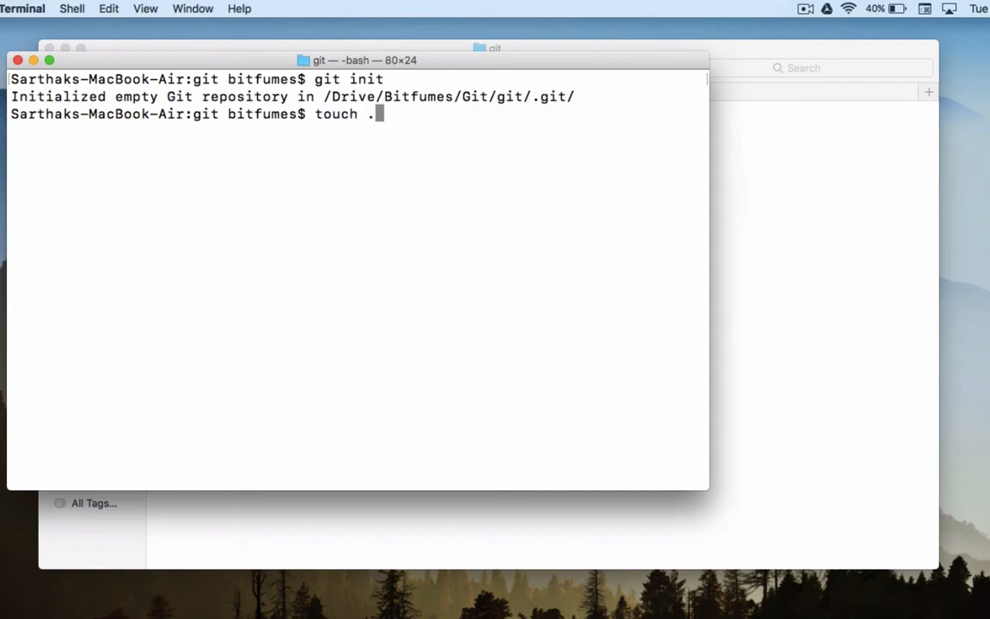
pyautogui.write('gitign')
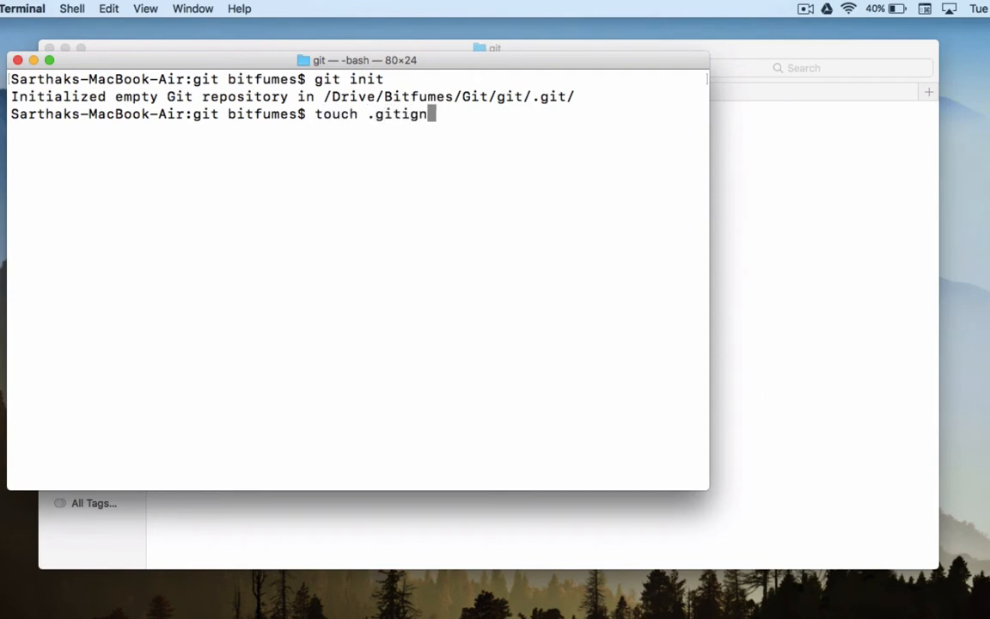
pyautogui.write('ore')
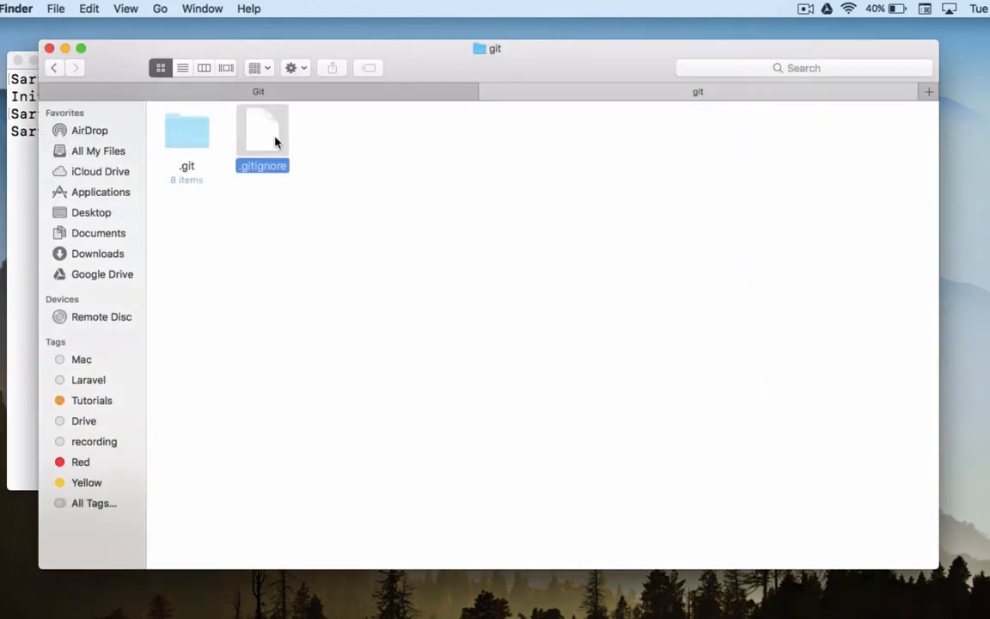
# View the empty .gitignore in TextEdit, then create index.php and run git status
pyautogui.doubleClick(263, 133)
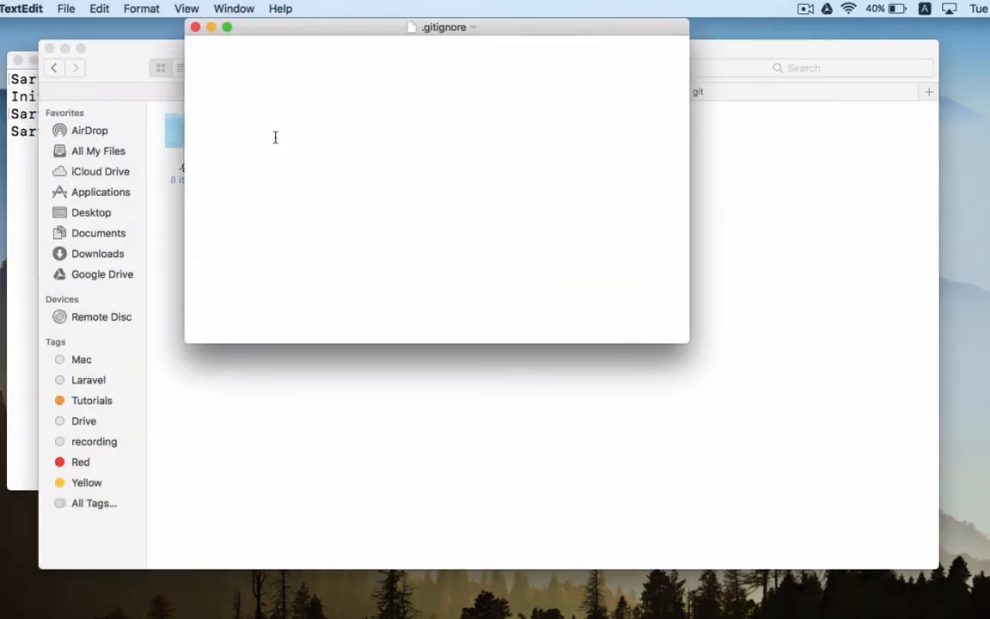
pyautogui.write('.php')
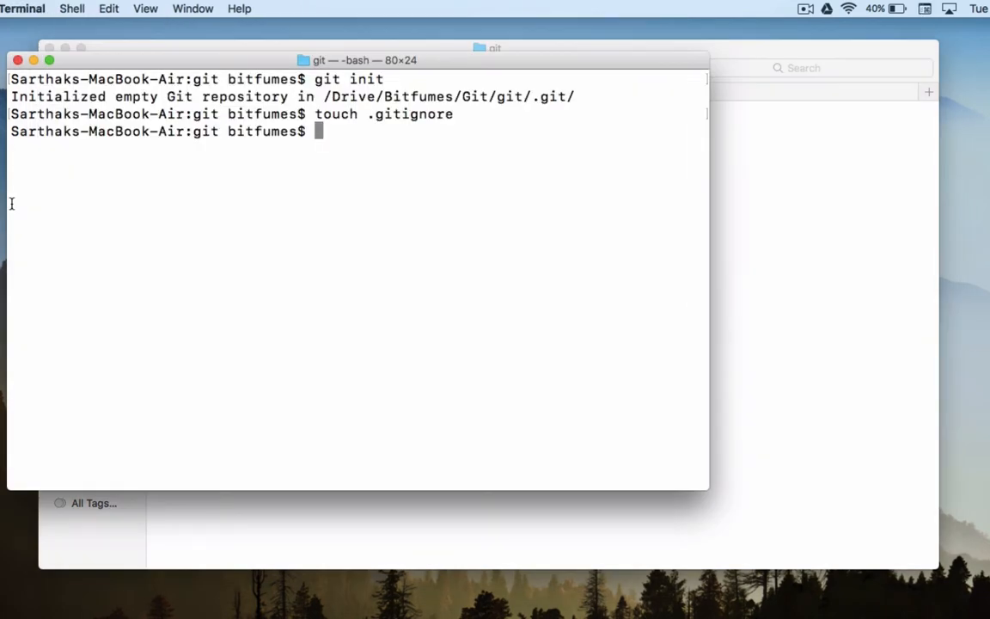
pyautogui.write('touch')
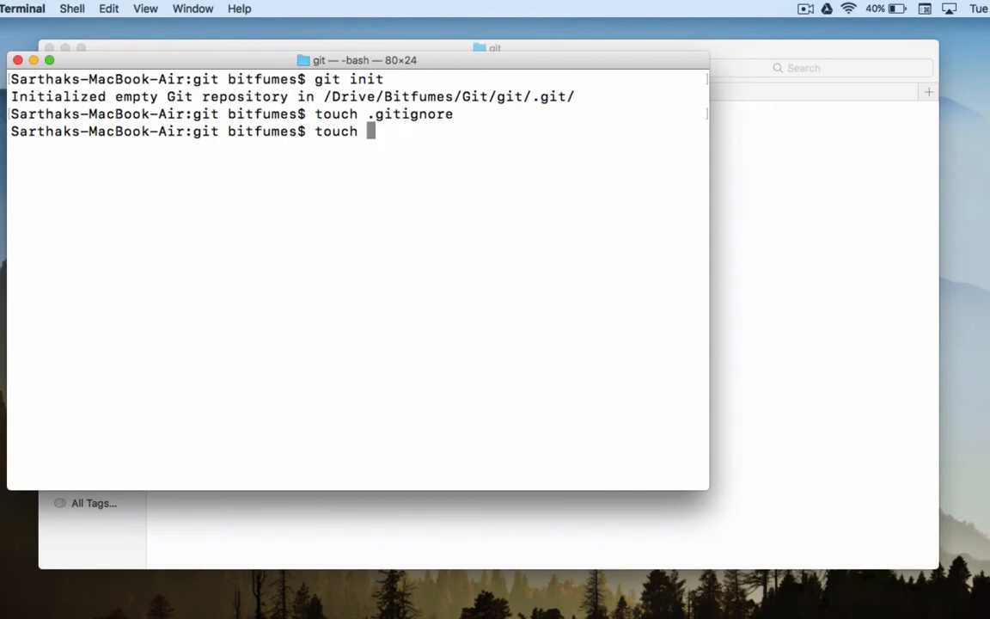
pyautogui.write('index.php')
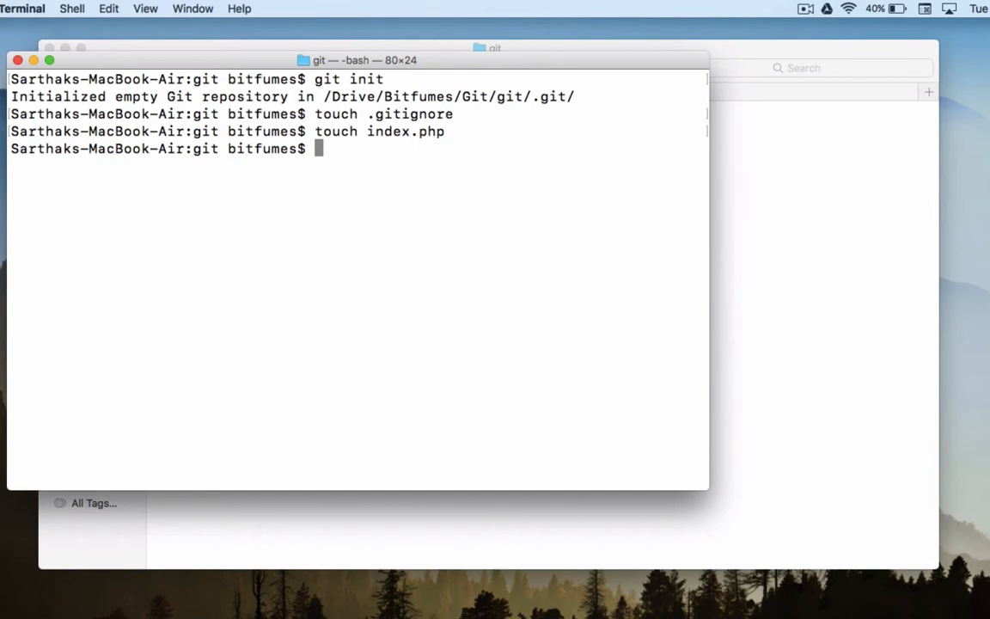
pyautogui.write('git status')
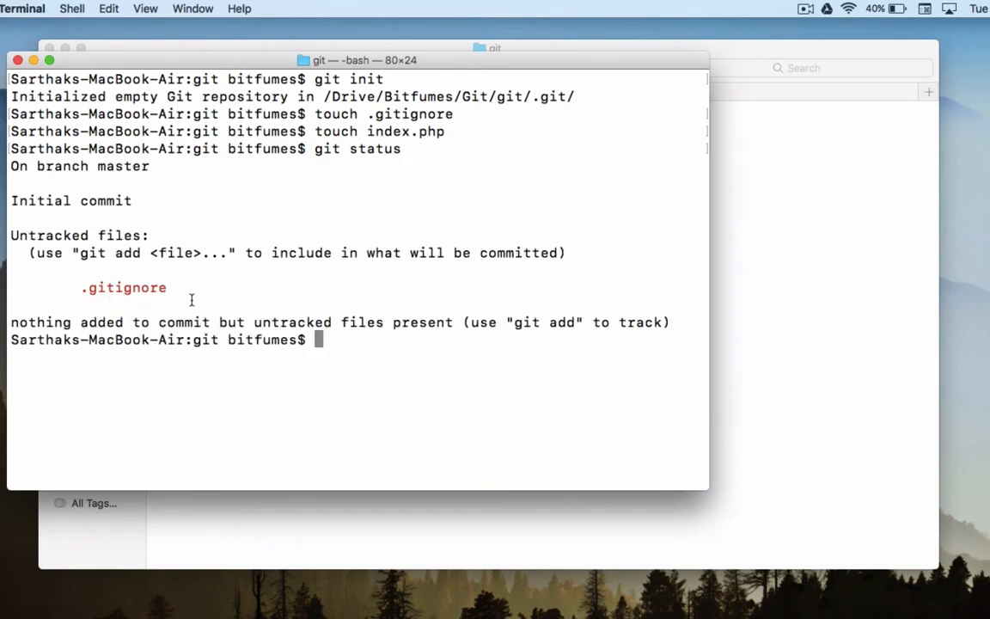
# Confirm index.php appears in the git folder, then return to the Terminal session
pyautogui.doubleClick(123, 287)
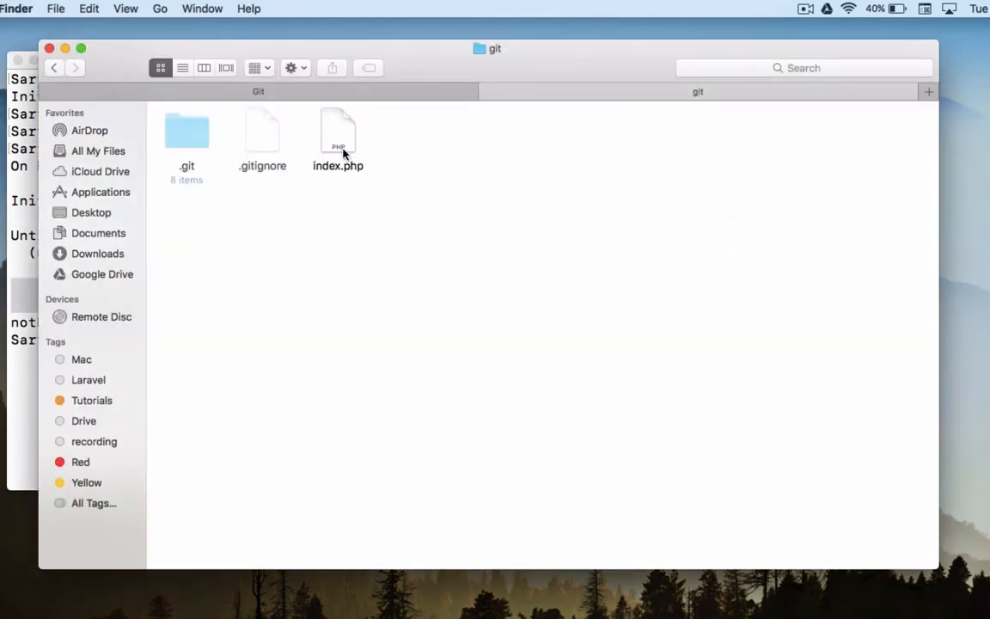
pyautogui.click(338, 133)
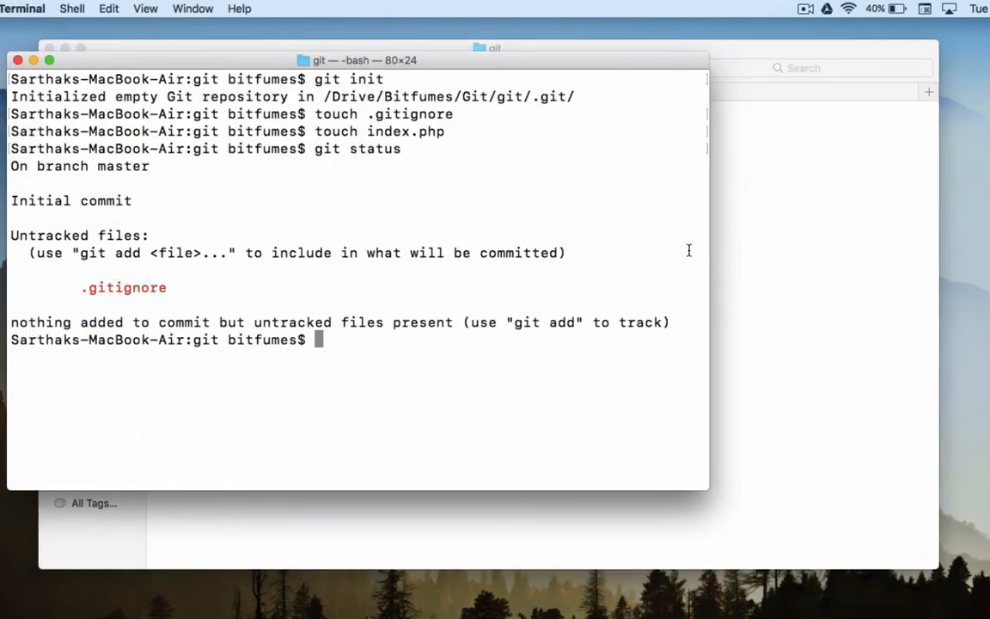
pyautogui.moveTo(652, 277)
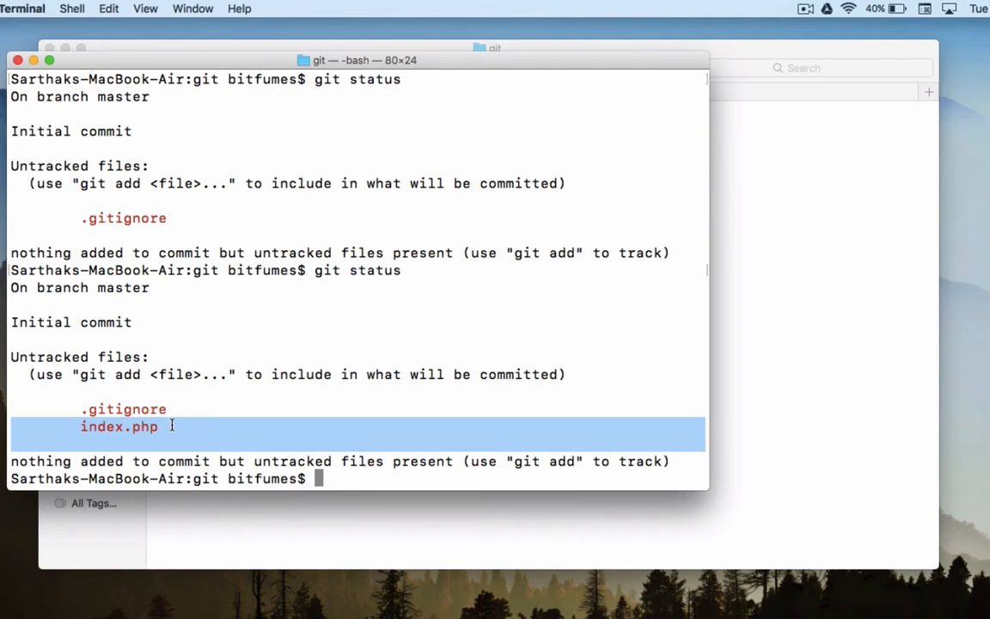
pyautogui.moveTo(207, 437)
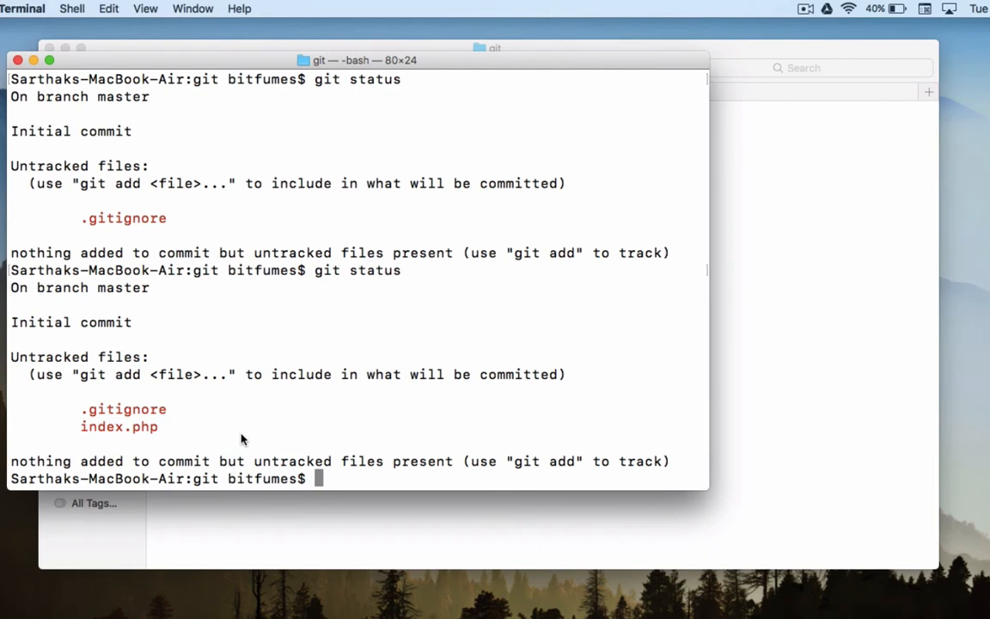
pyautogui.moveTo(703, 356)
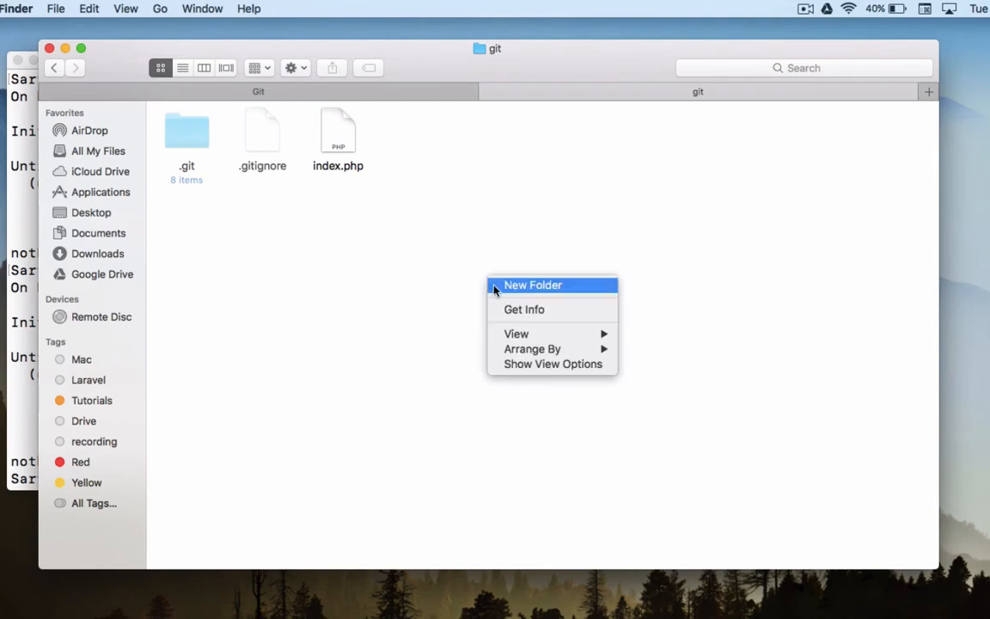
# Move index.php into a new user folder and add user/ to .gitignore
pyautogui.click(533, 285)
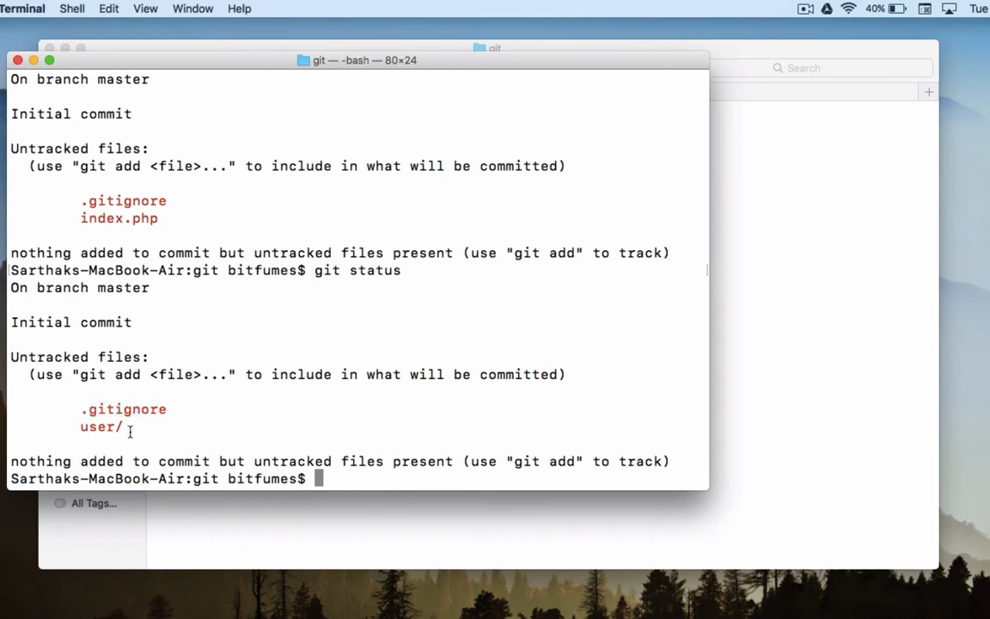
pyautogui.click(486, 48)
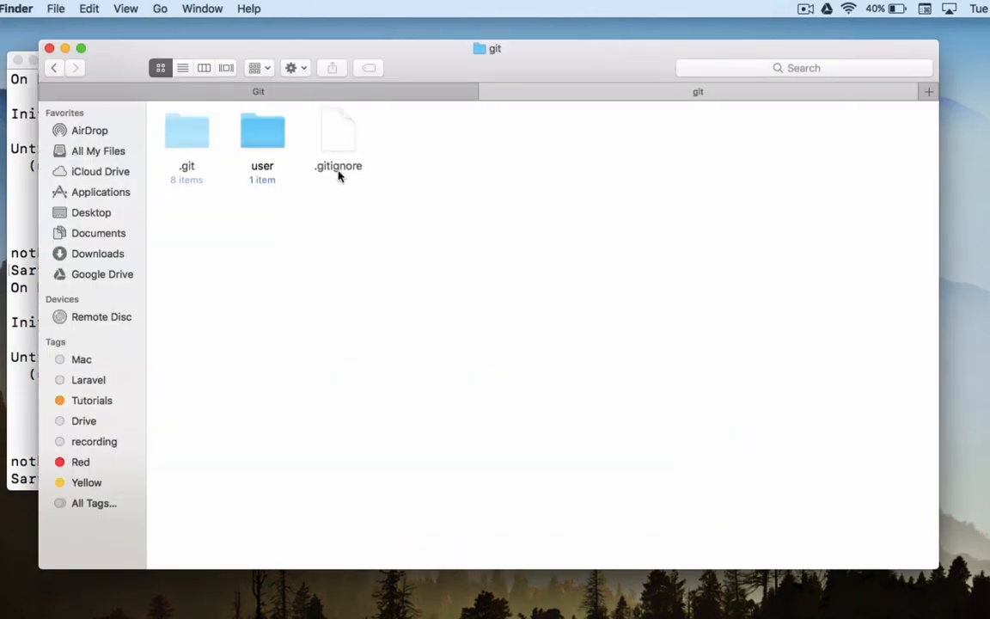
pyautogui.doubleClick(338, 134)
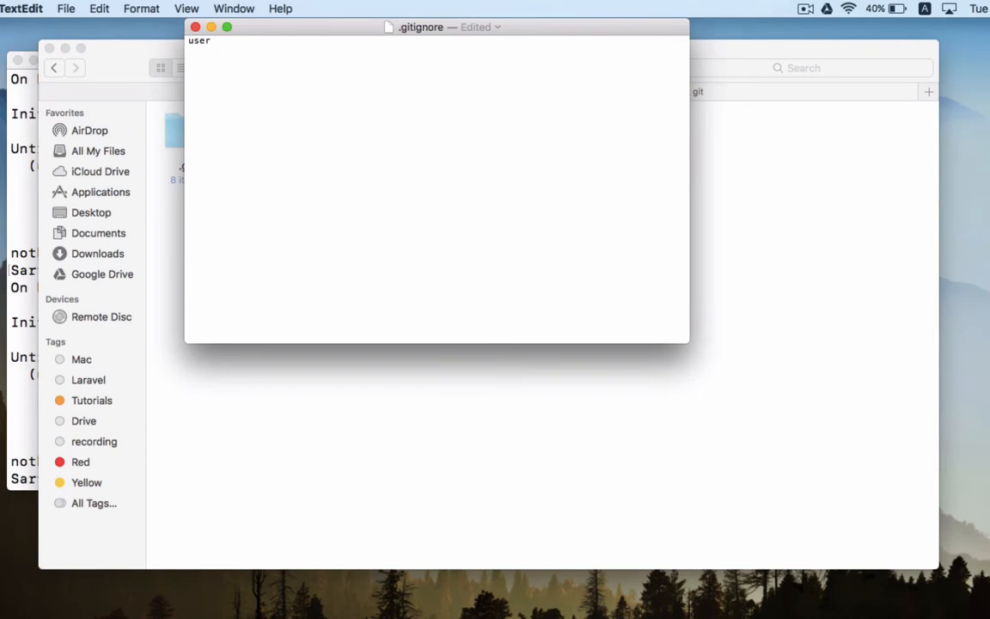
pyautogui.write('/')
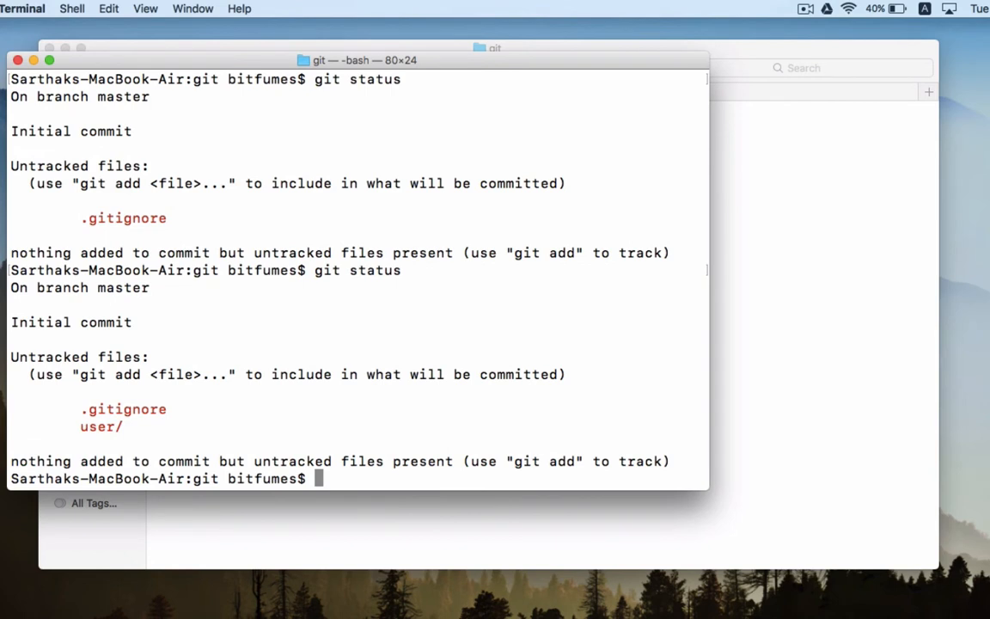
# Stage all files with git add . and commit them as 'Initial commit'
pyautogui.write('git s')
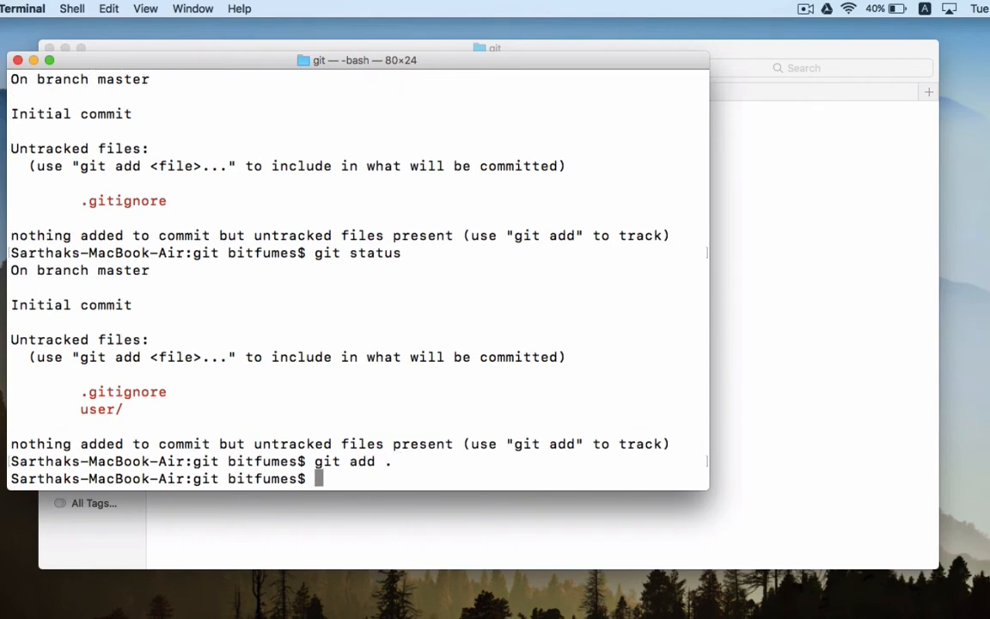
pyautogui.write('git -')
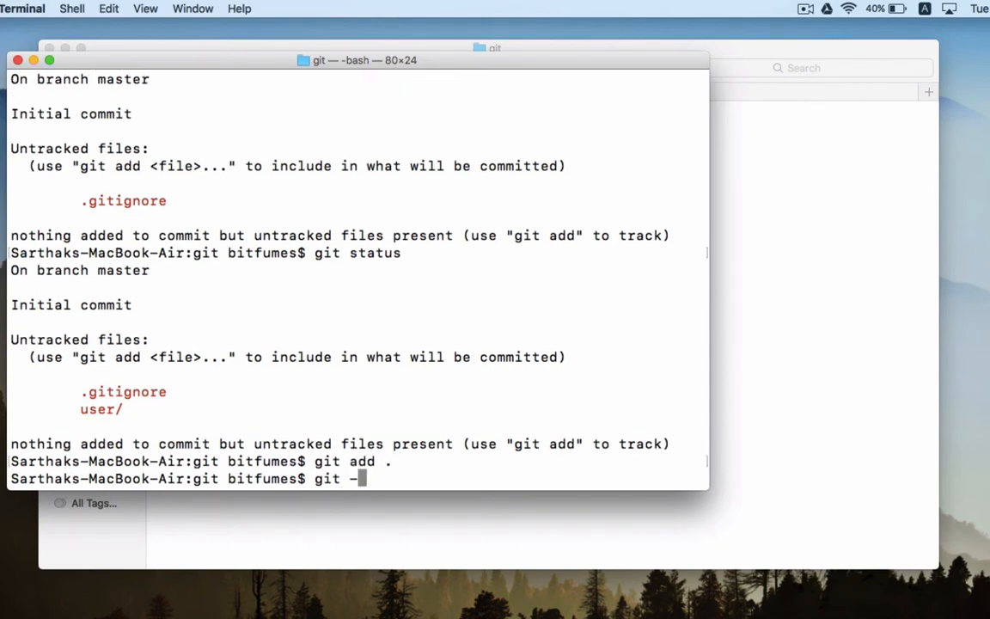
pyautogui.write('co')
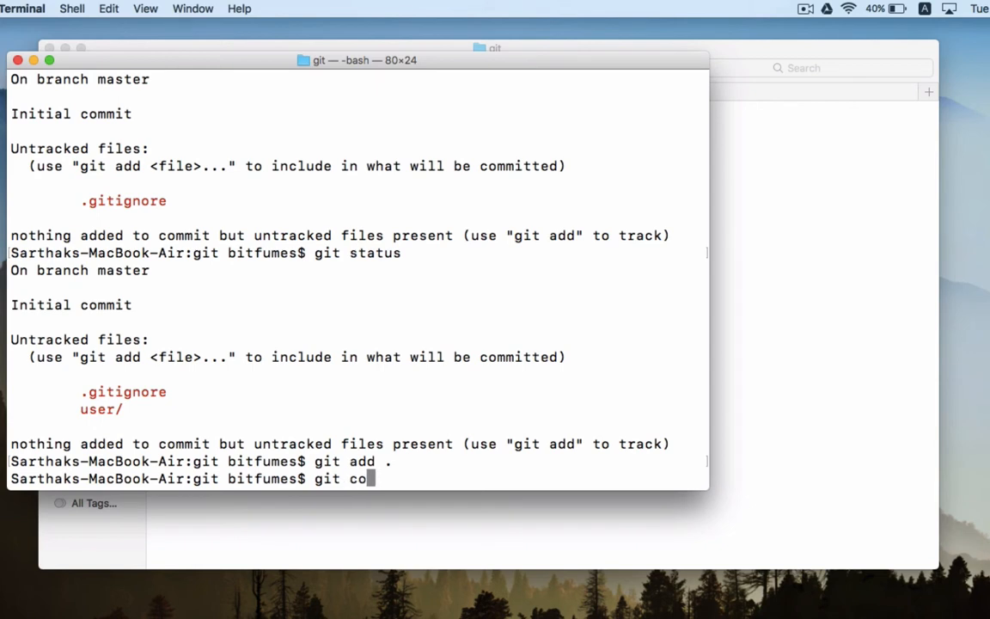
pyautogui.write('mmit')
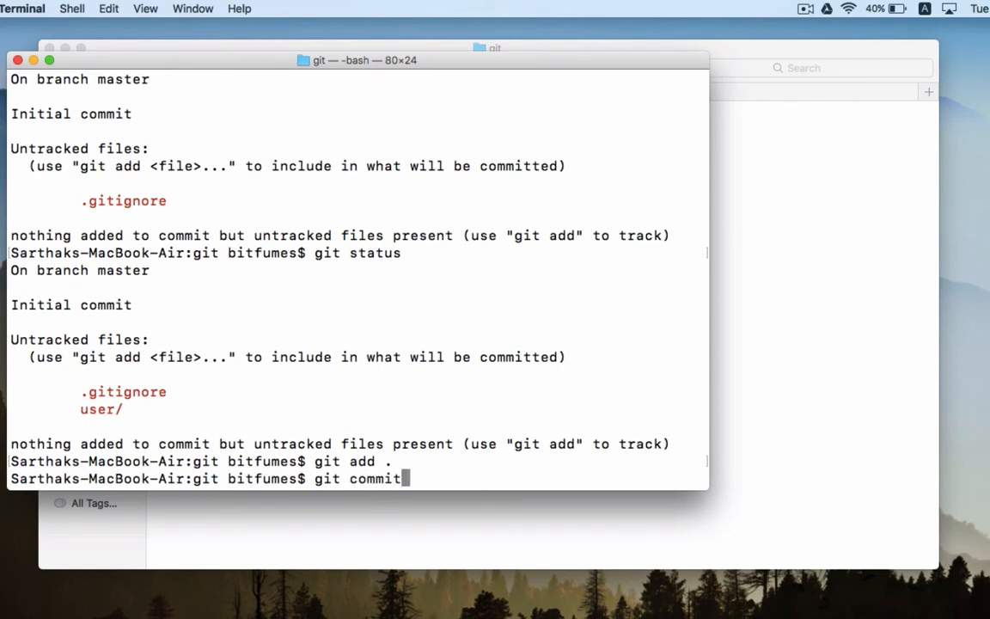
pyautogui.write('-m')
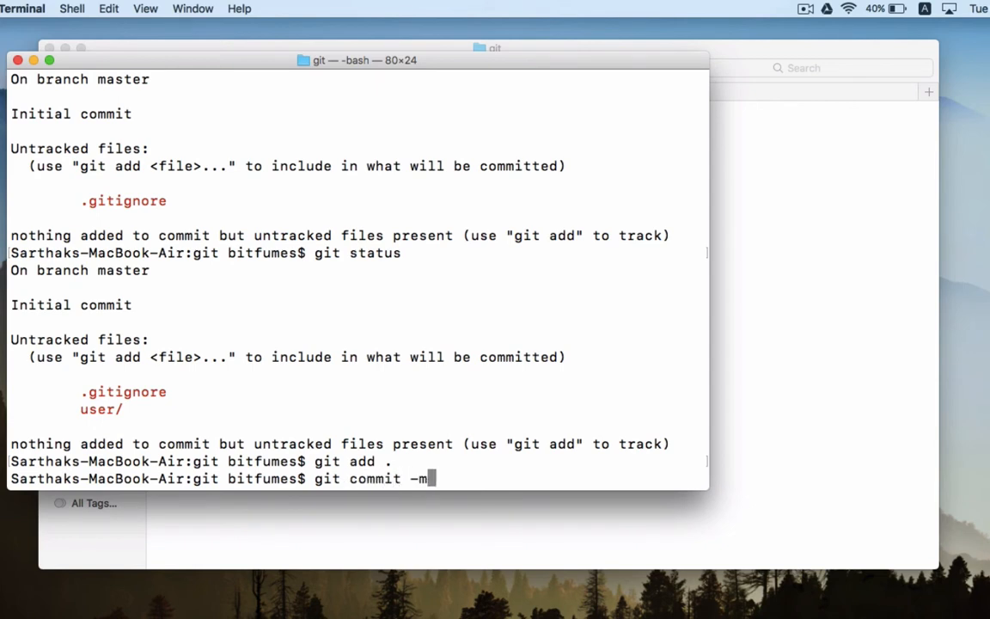
pyautogui.write('"I')
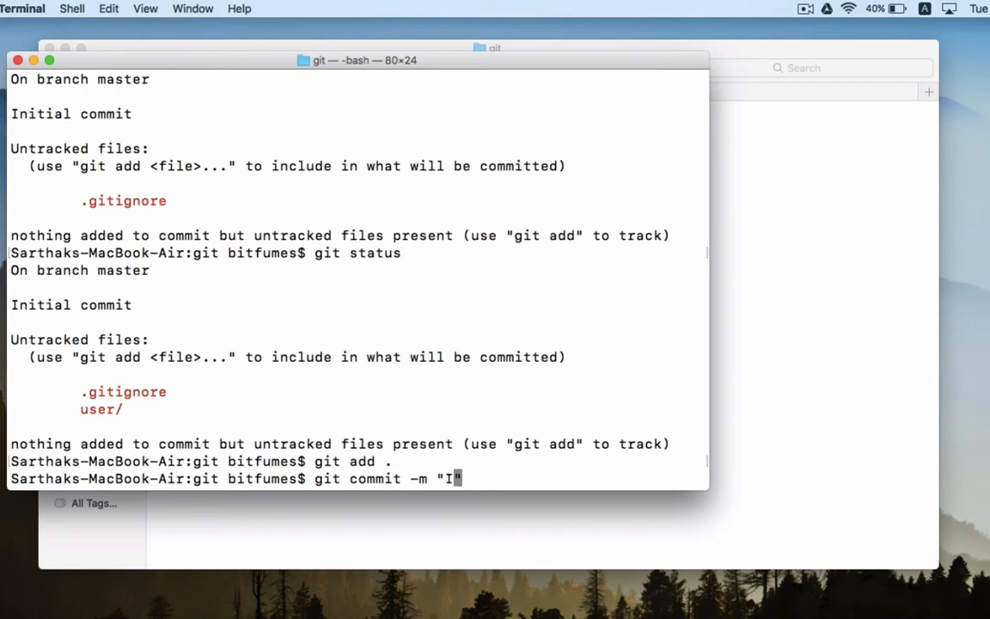
pyautogui.write('nitial commit')
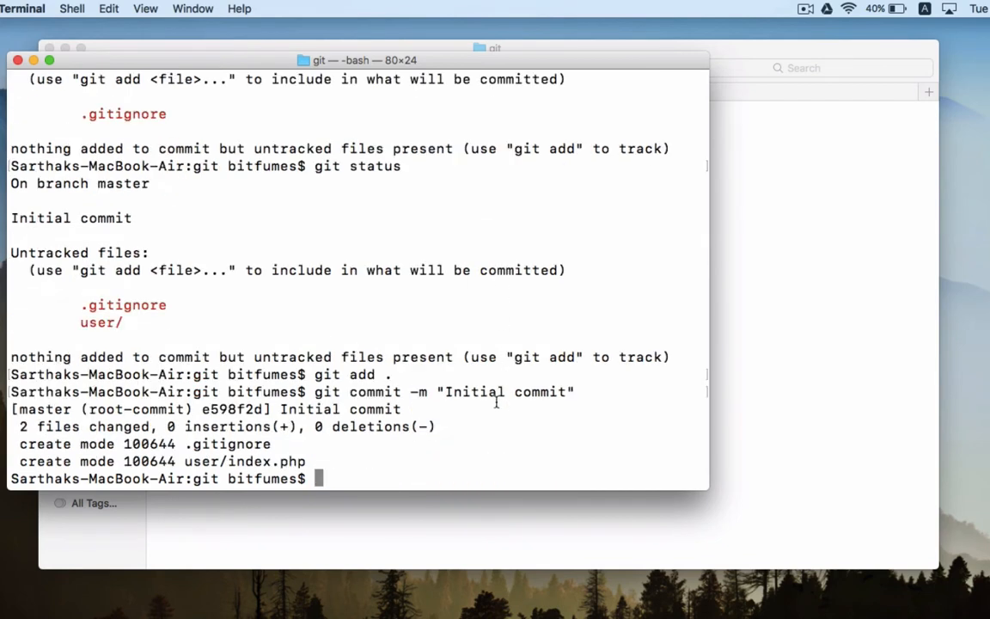
pyautogui.write('git add .')
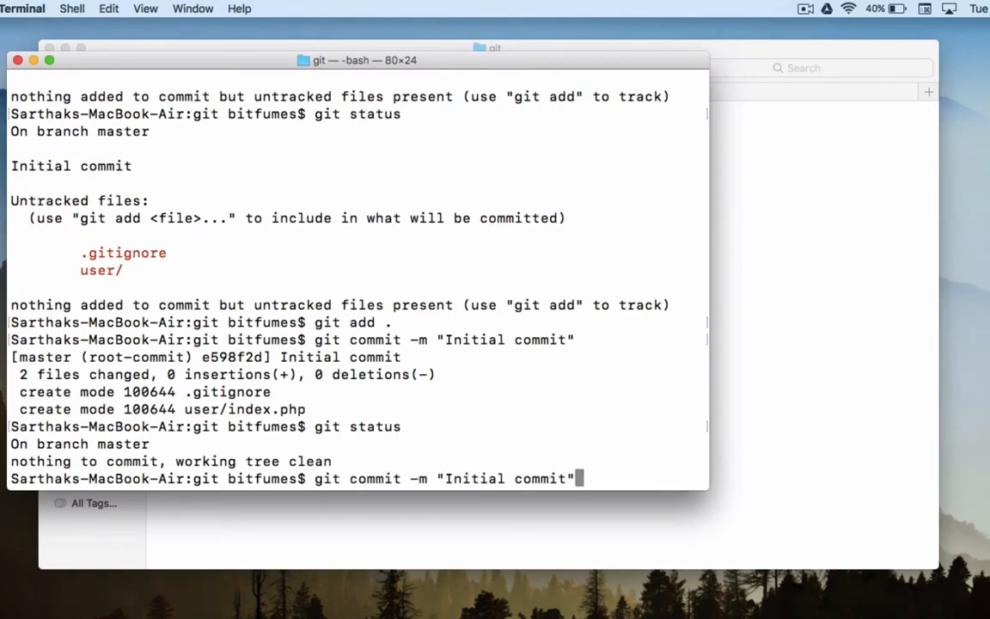
pyautogui.write('touch index.php')
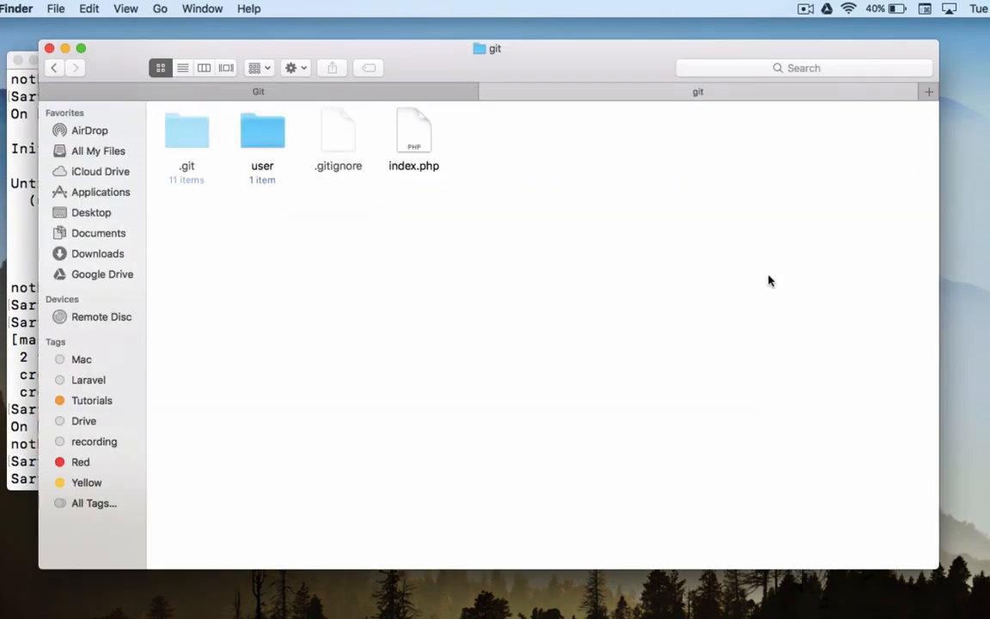
pyautogui.click(414, 137)
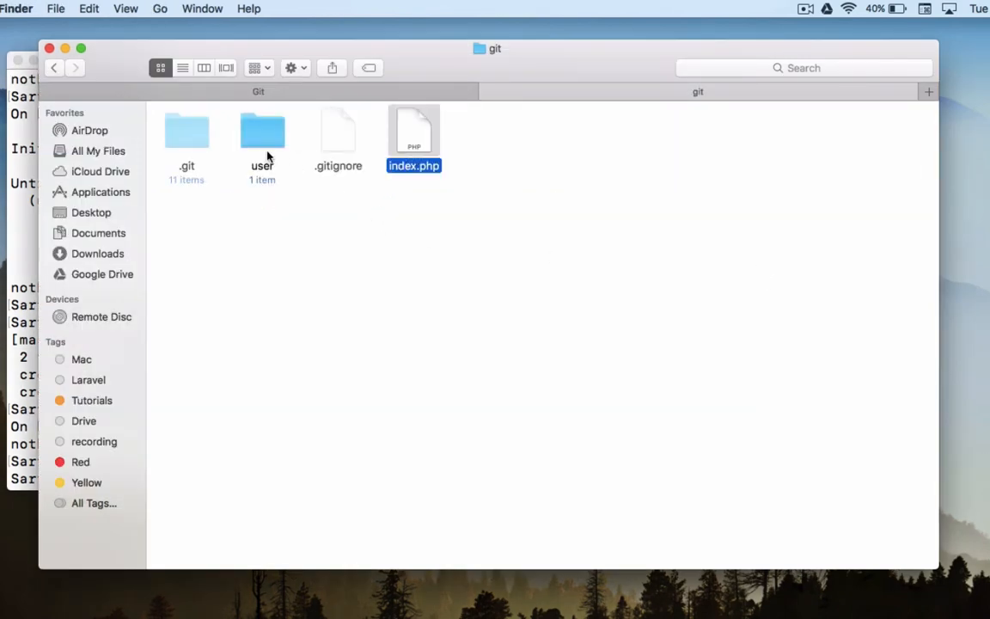
pyautogui.doubleClick(262, 133)
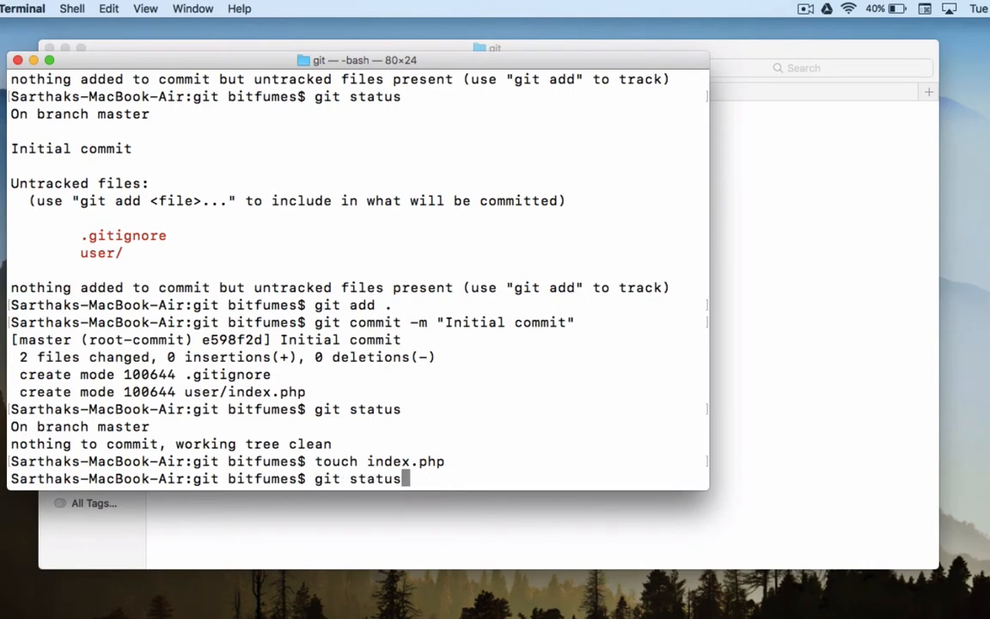
# Create a top-level index.php and commit it as 'with new index.php file'
pyautogui.press('Return')
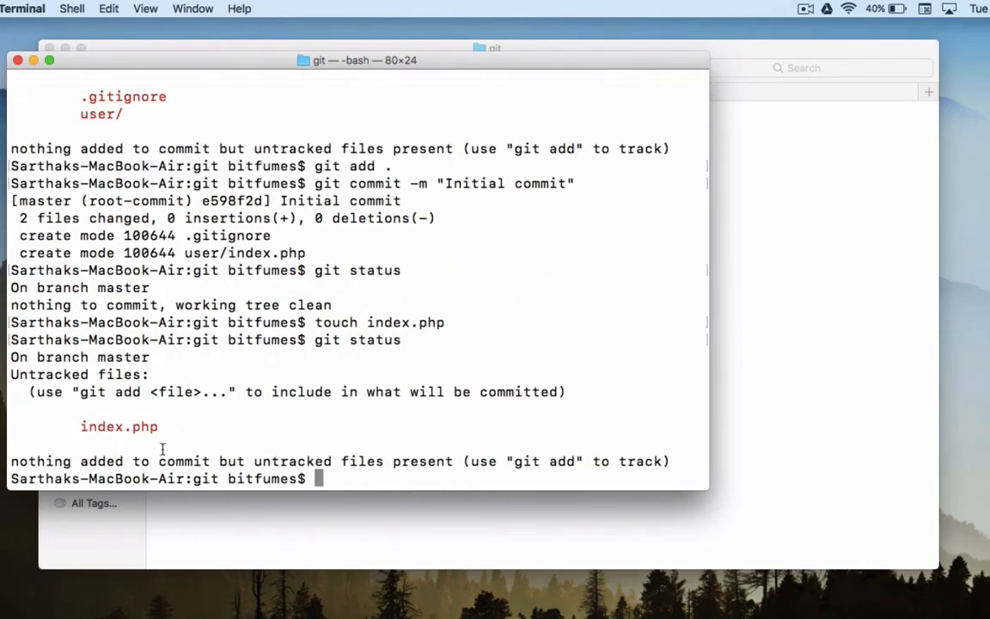
pyautogui.moveTo(179, 450)
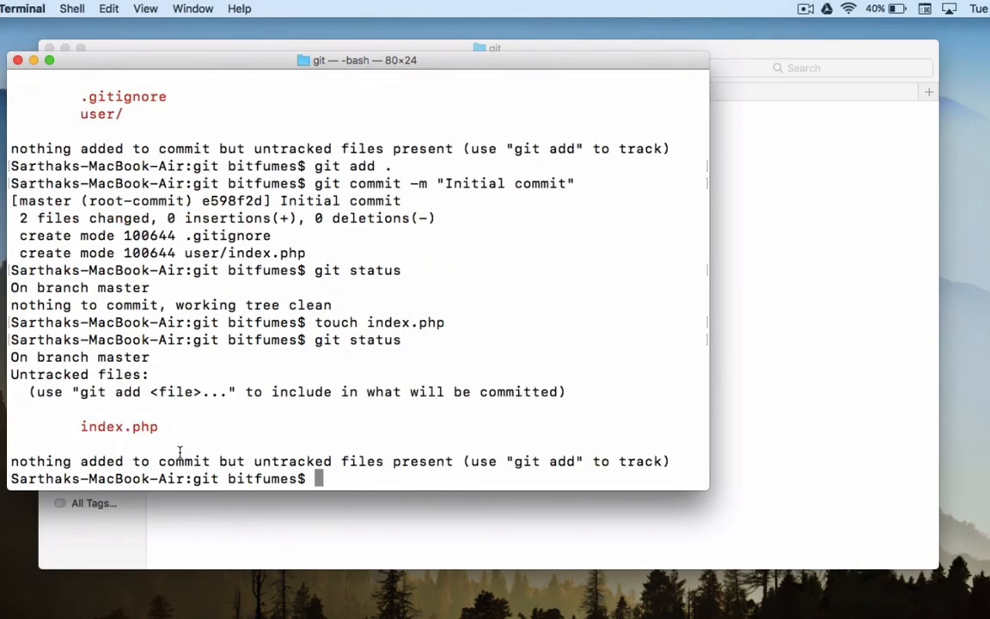
pyautogui.write('git commit -m "Initial commit"')
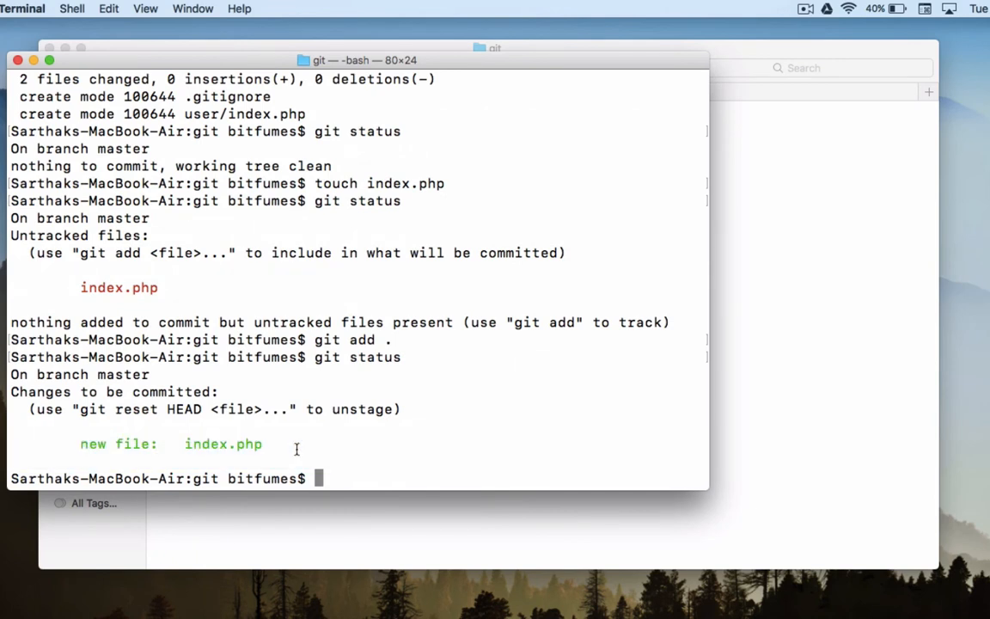
pyautogui.moveTo(343, 461)
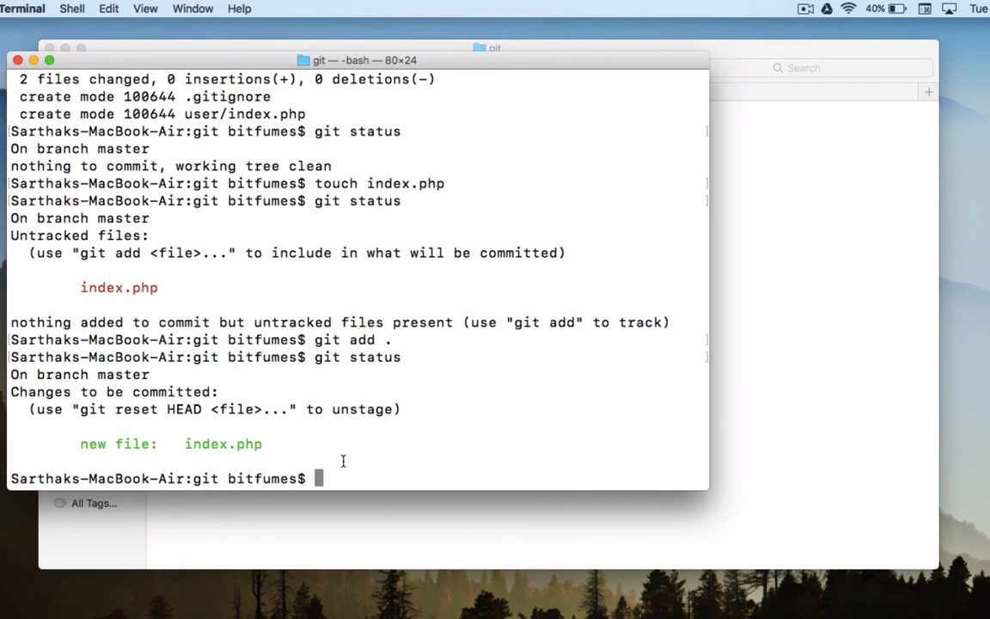
pyautogui.write('touch index.php')
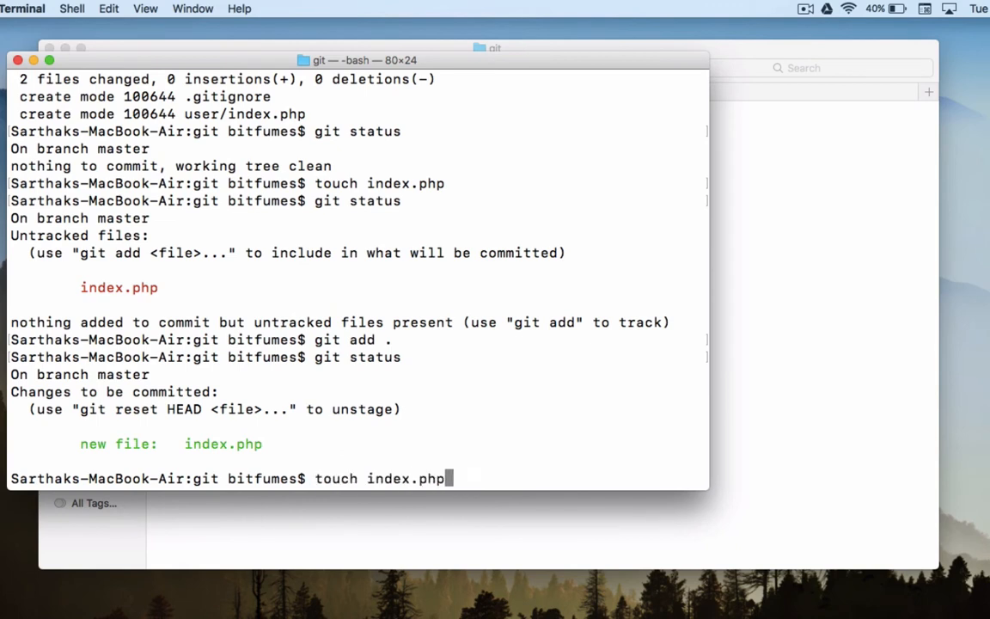
pyautogui.write('git commit -m "Initial commit"')
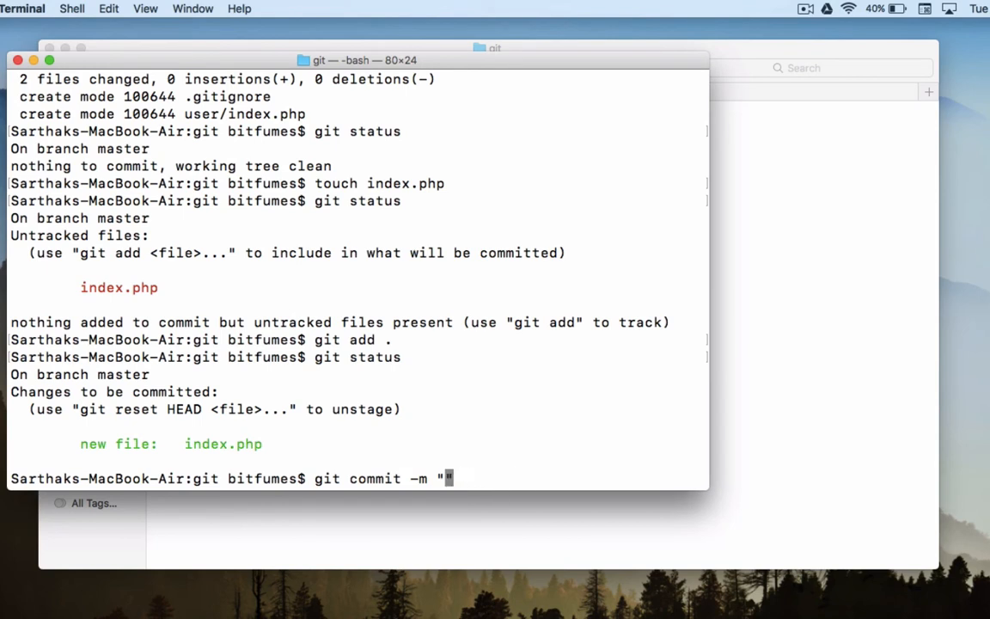
pyautogui.write('with new')
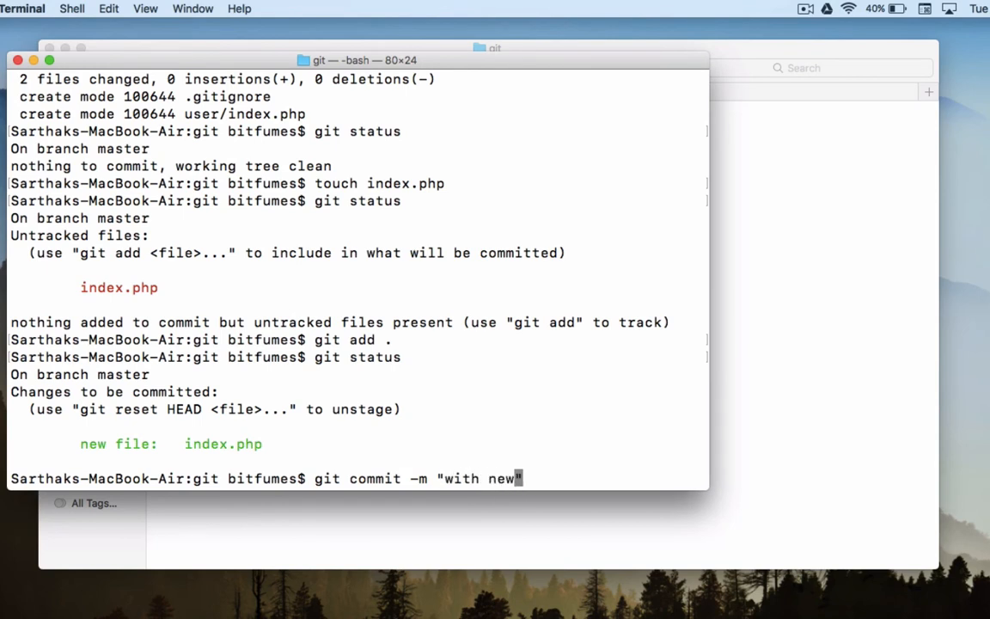
pyautogui.write('index.php file')
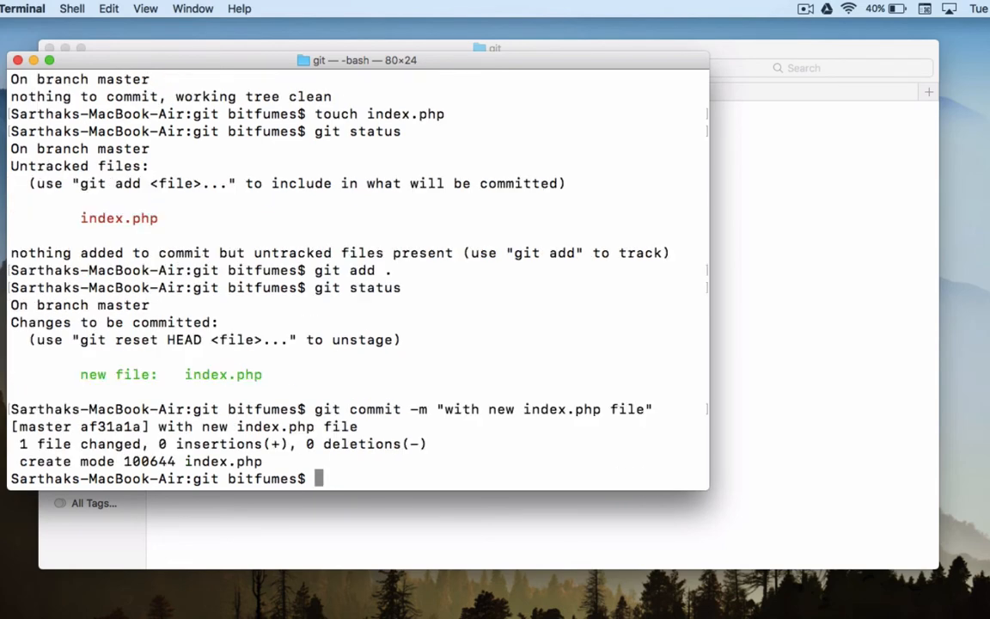
pyautogui.write('g')
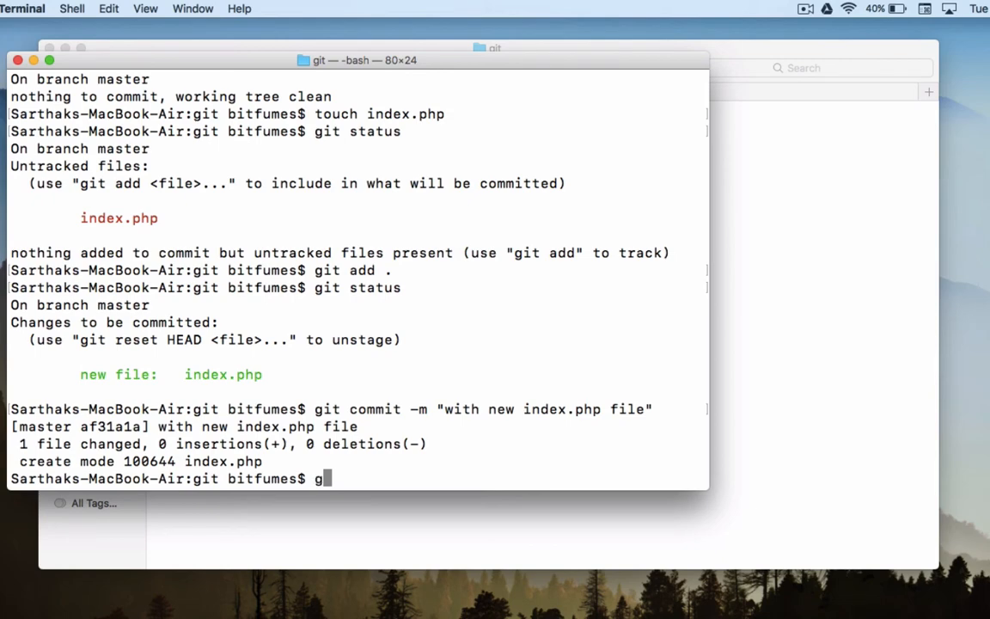
# Show git log, then run git diff against commit af31a1a… to compare commits
pyautogui.press('Return')
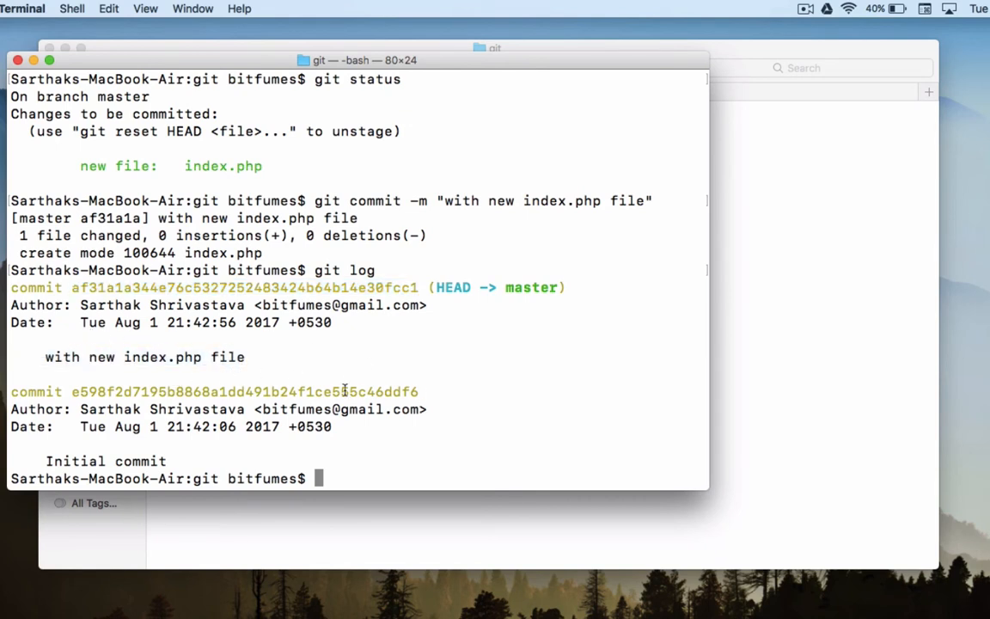
pyautogui.write('git')
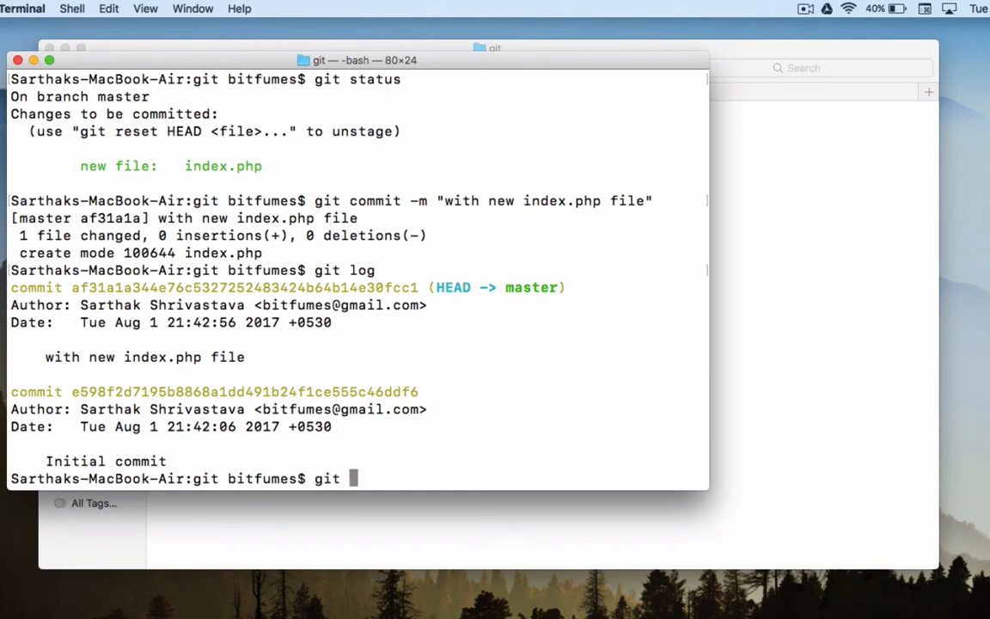
pyautogui.write('diff')
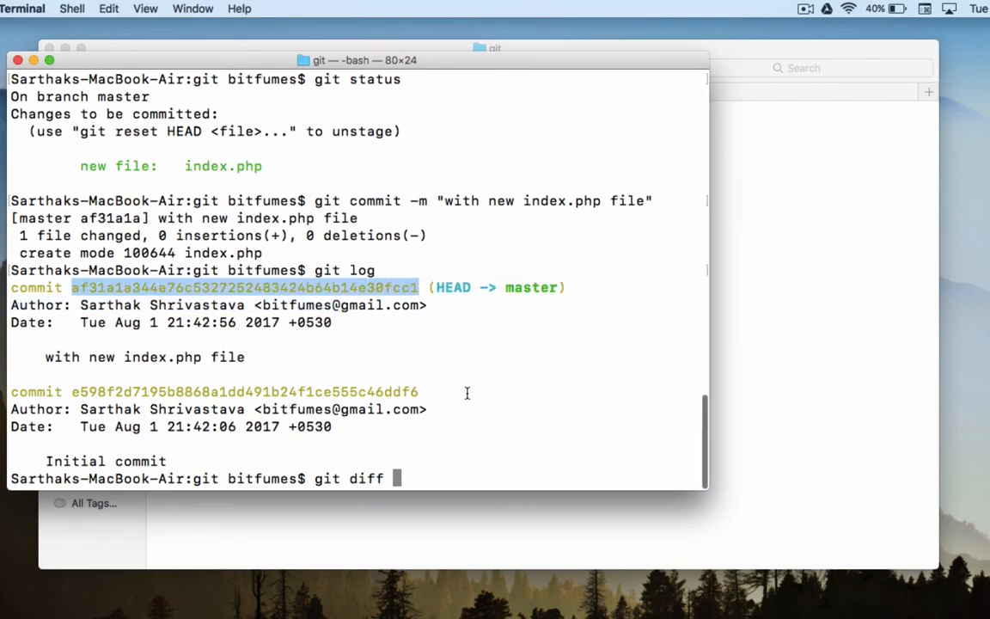
pyautogui.write('af31a1a344e76c5327252483424b64b14e30fcc1')
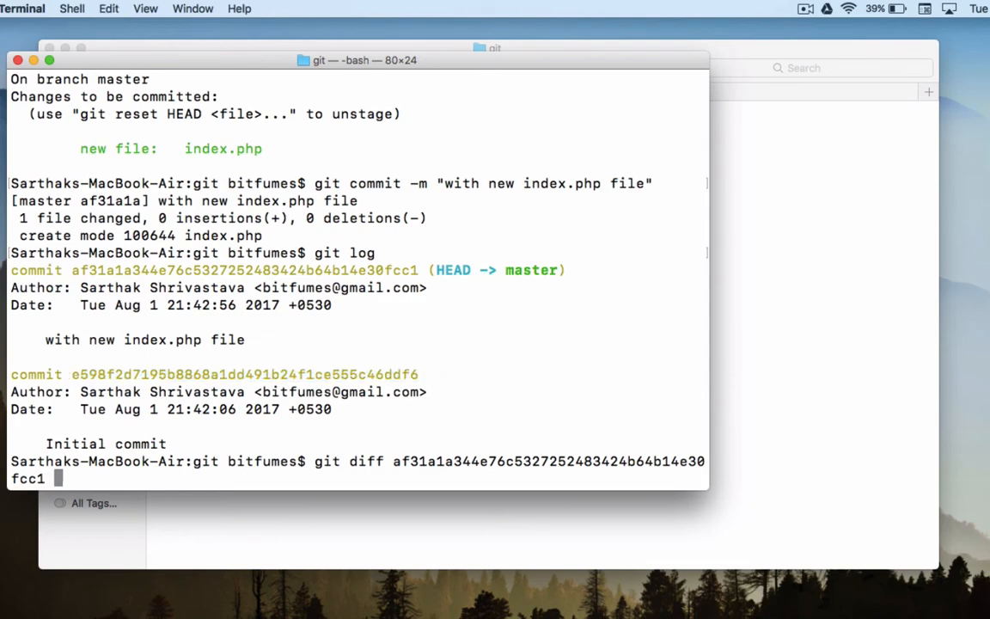
pyautogui.press('enter')
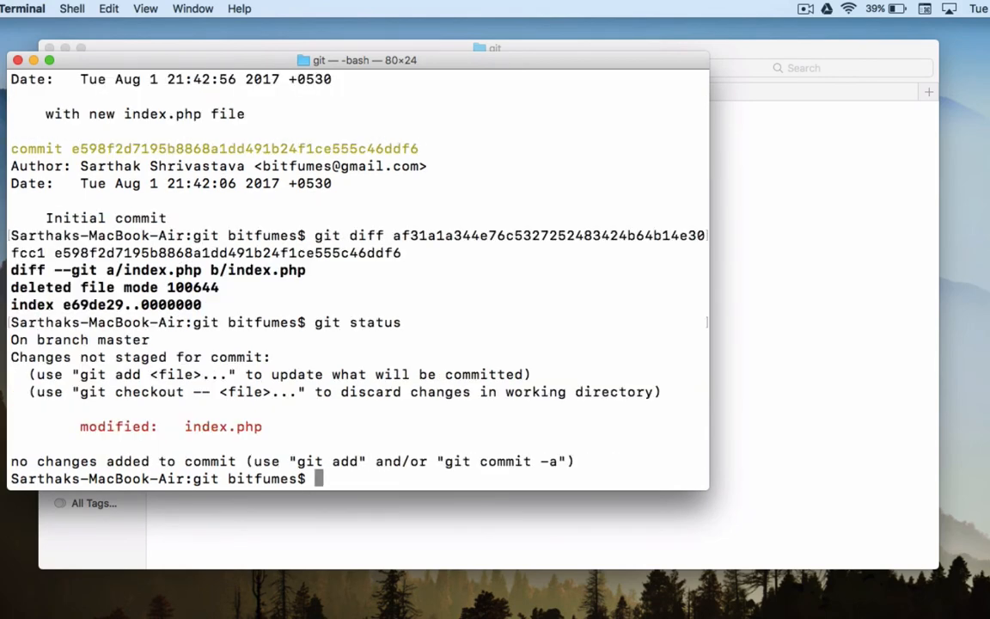
# Run git status, then git commit -a -m 'to show shorthand command'
pyautogui.write('git status')
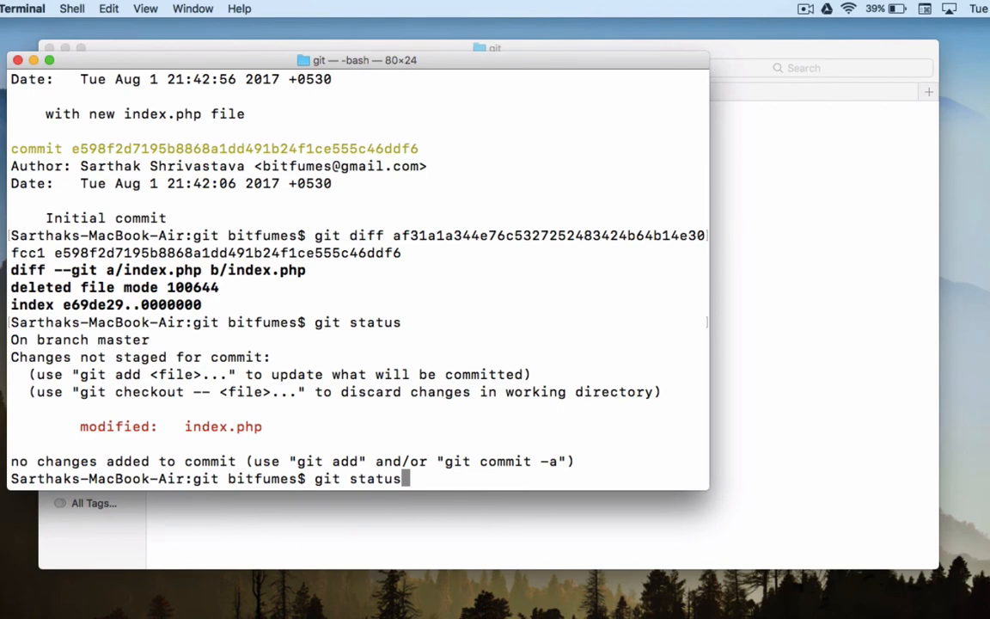
pyautogui.press('Backspace')
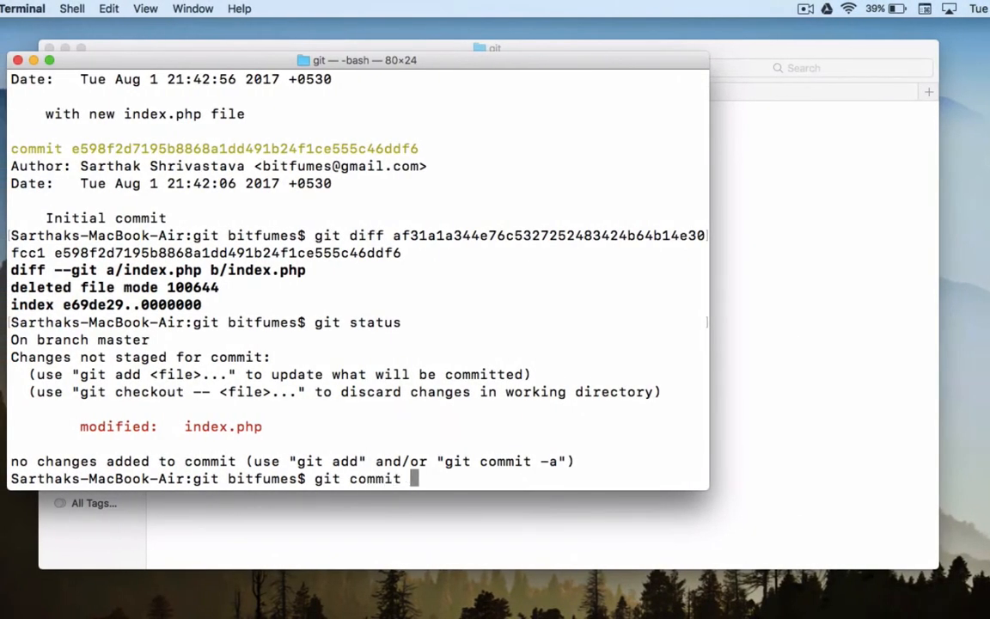
pyautogui.write('-a -m "')
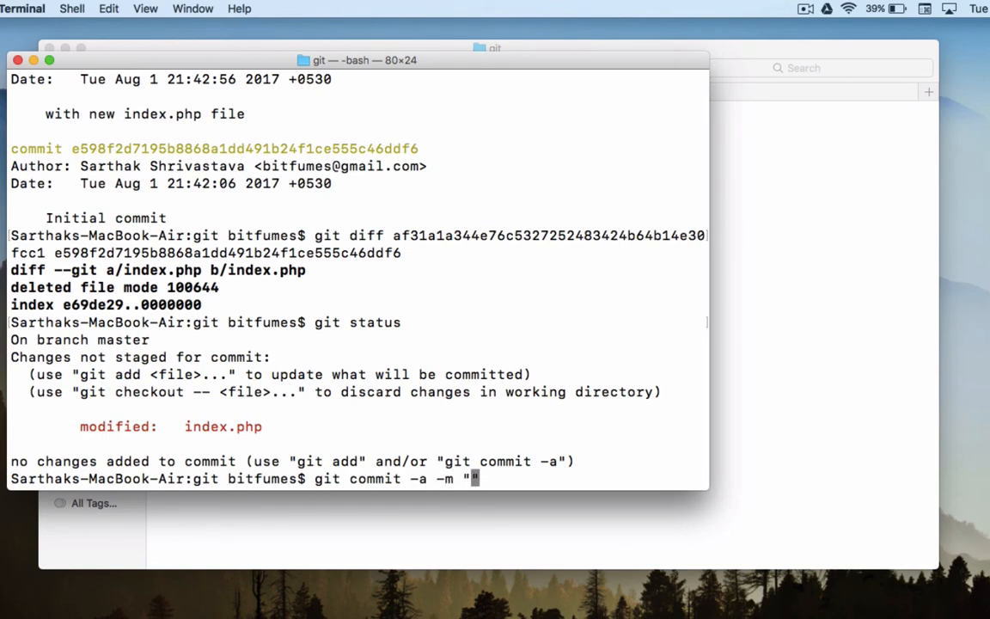
pyautogui.write('to show shorthand comma')
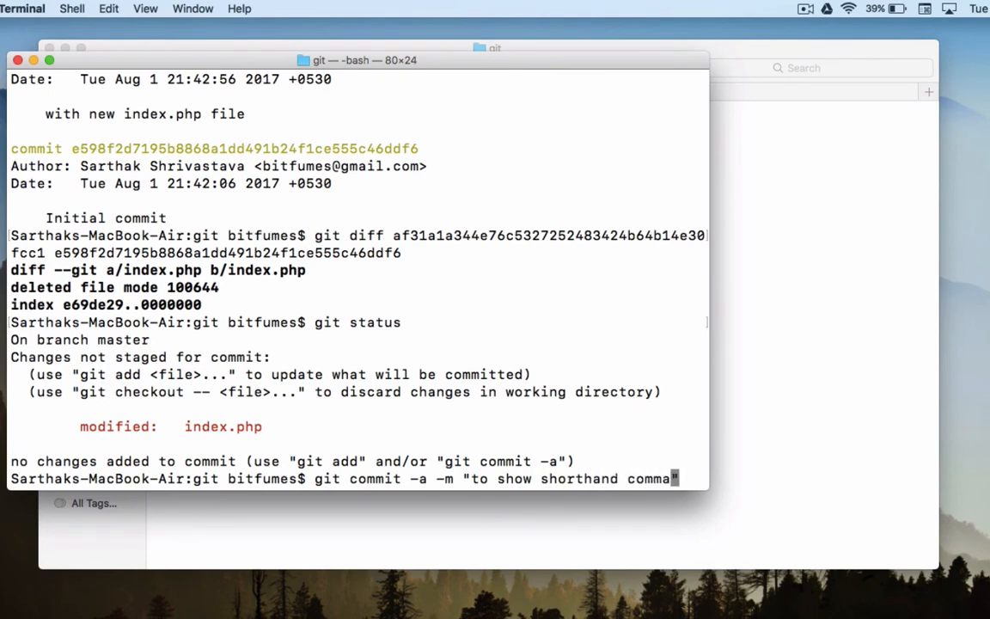
pyautogui.press('Return')
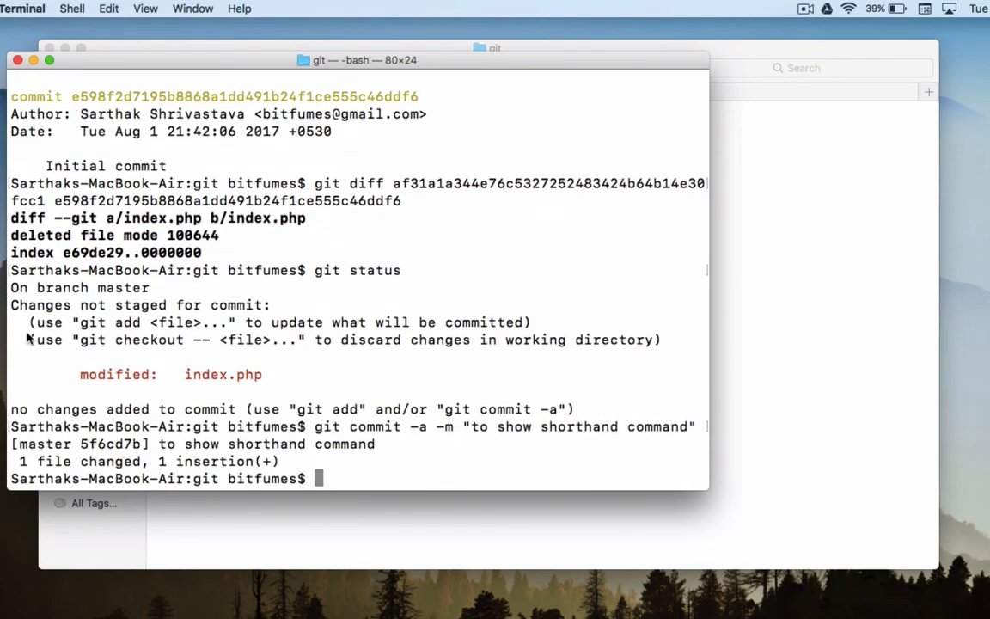
pyautogui.moveTo(316, 426); pyautogui.dragTo(477, 444)
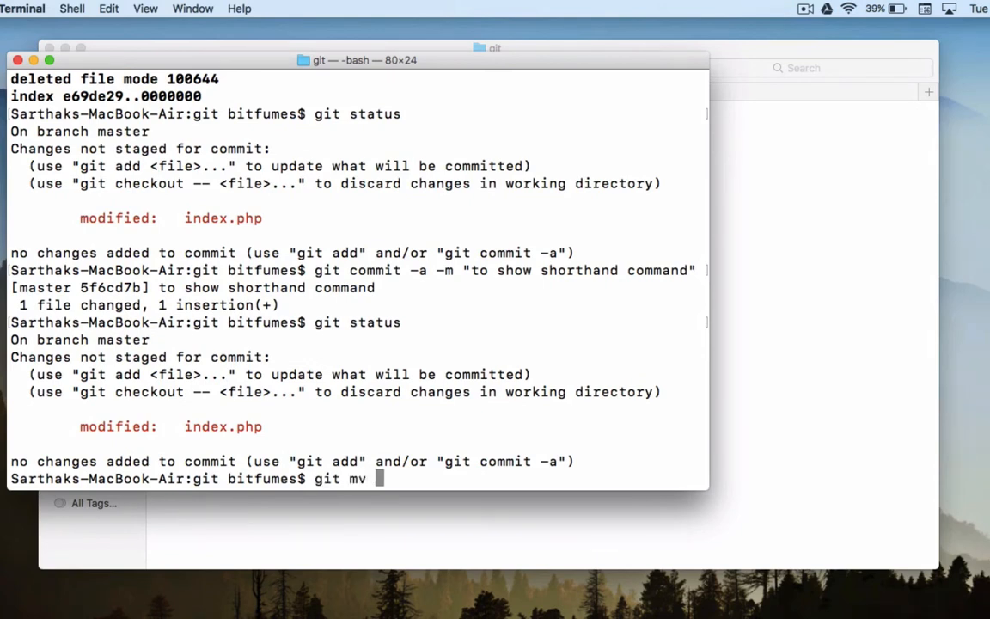
# Rename index.php to home.php with git mv
pyautogui.write('inde')
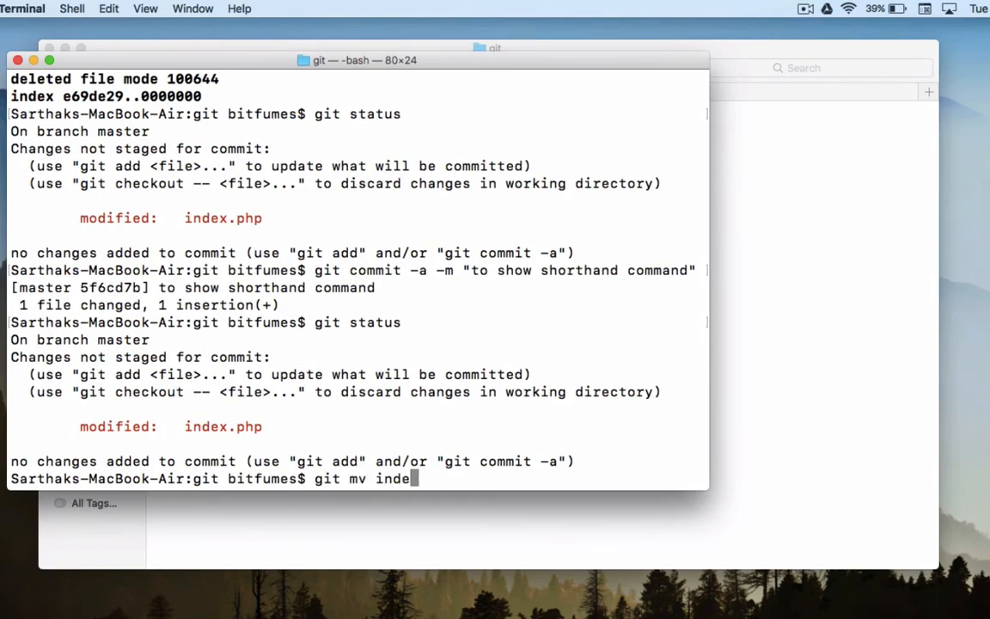
pyautogui.write('x.php')
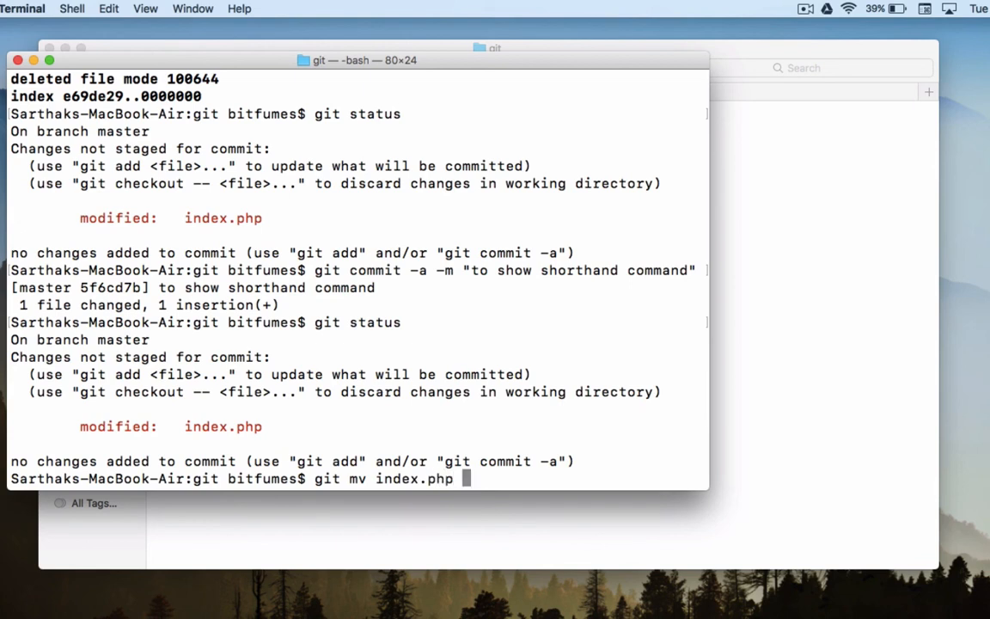
pyautogui.write('home')
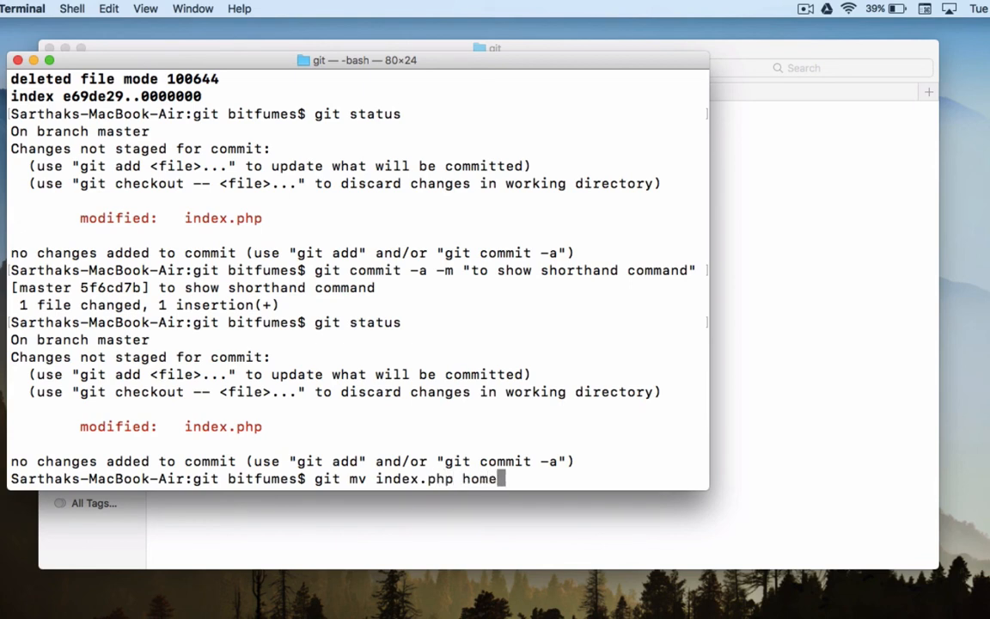
pyautogui.write('.php')
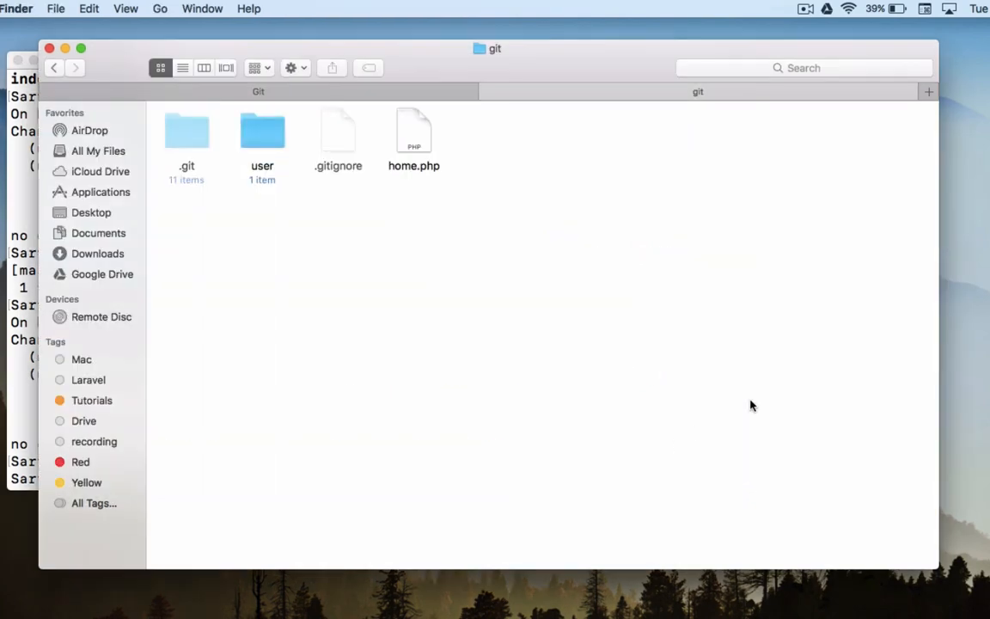
pyautogui.moveTo(421, 158)
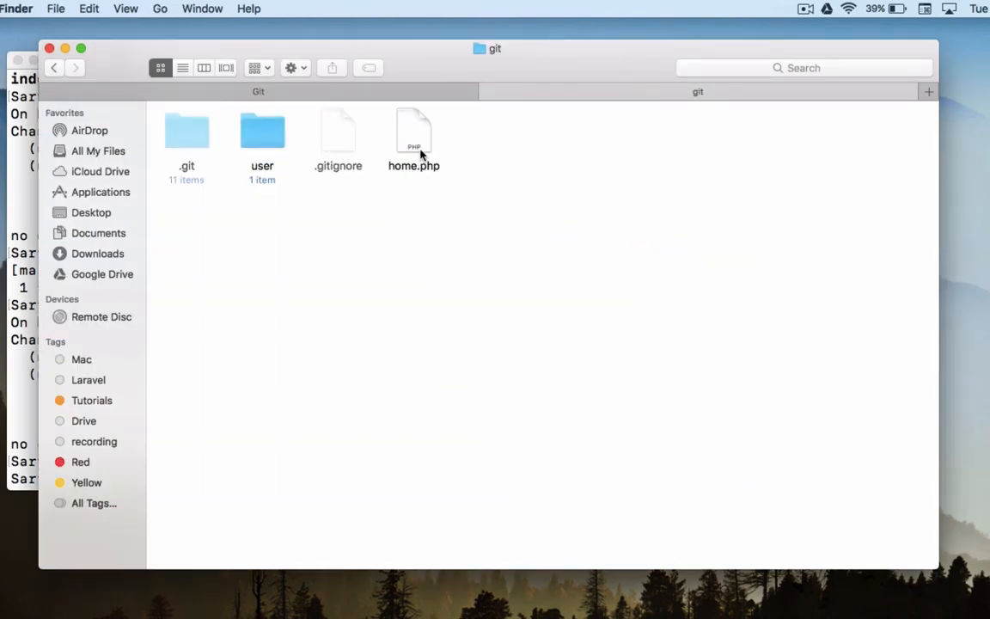
# Switch to the Finder git folder and select the renamed home.php
pyautogui.click(413, 134)
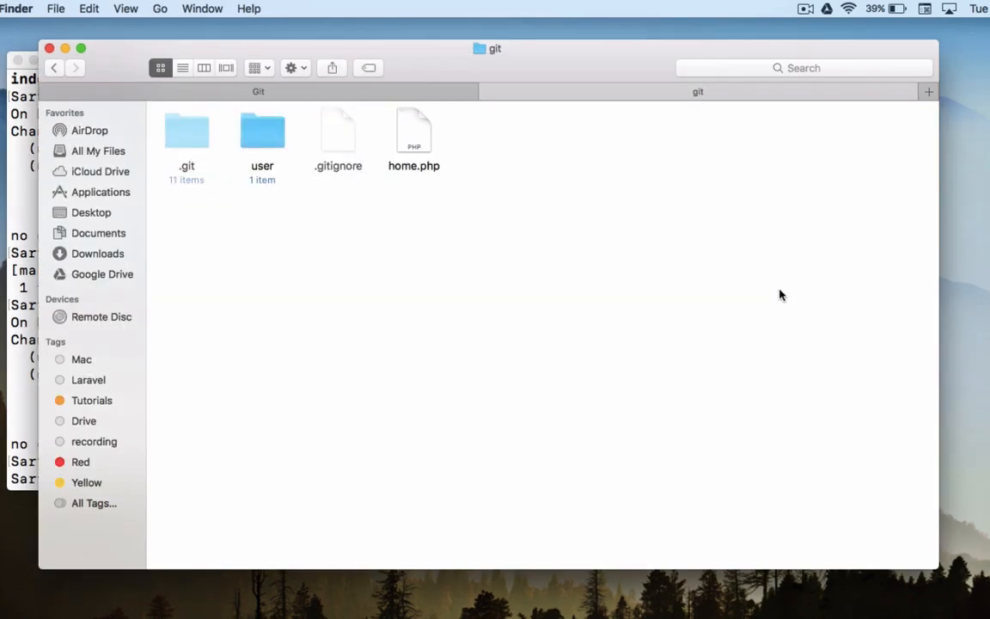
pyautogui.click(413, 137)
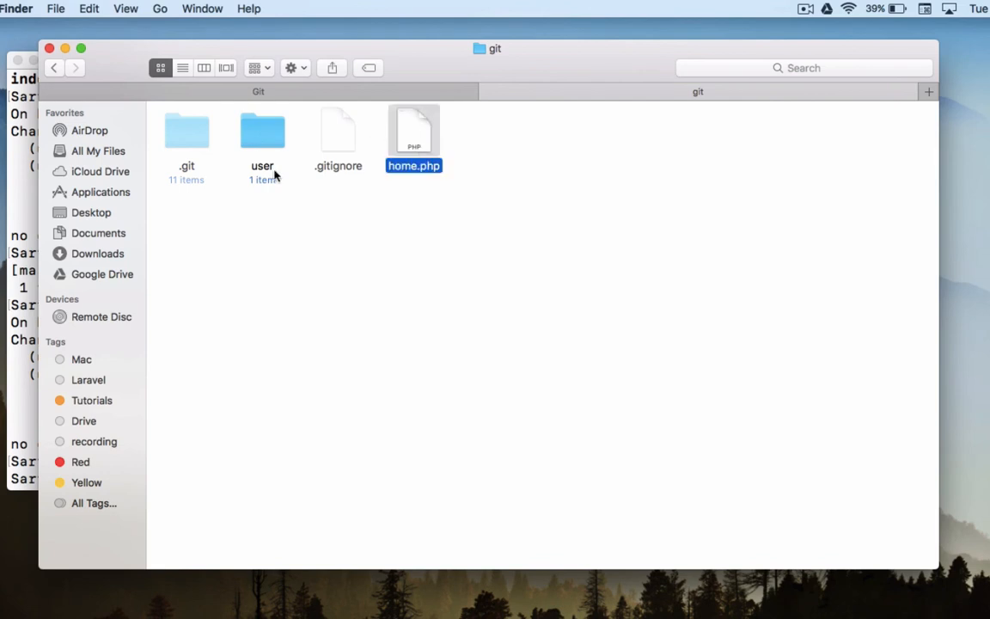